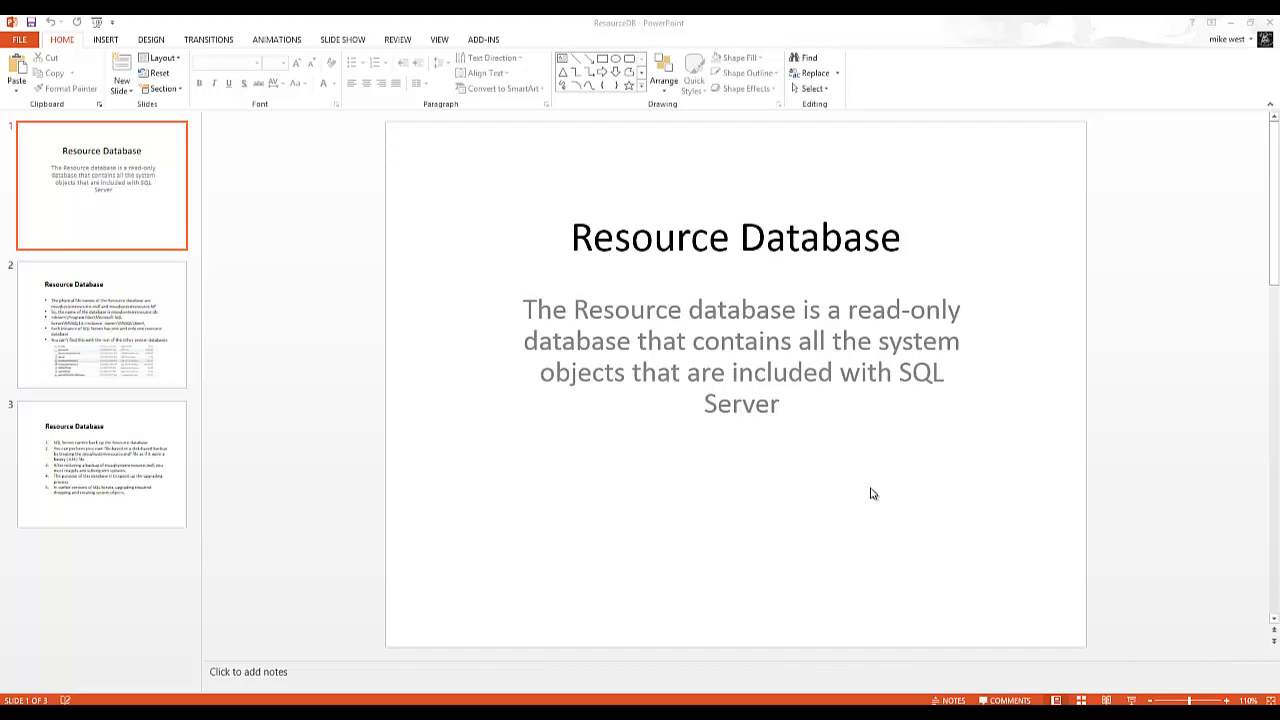
{"action": "mouse_move", "coordinate": [888, 488]}
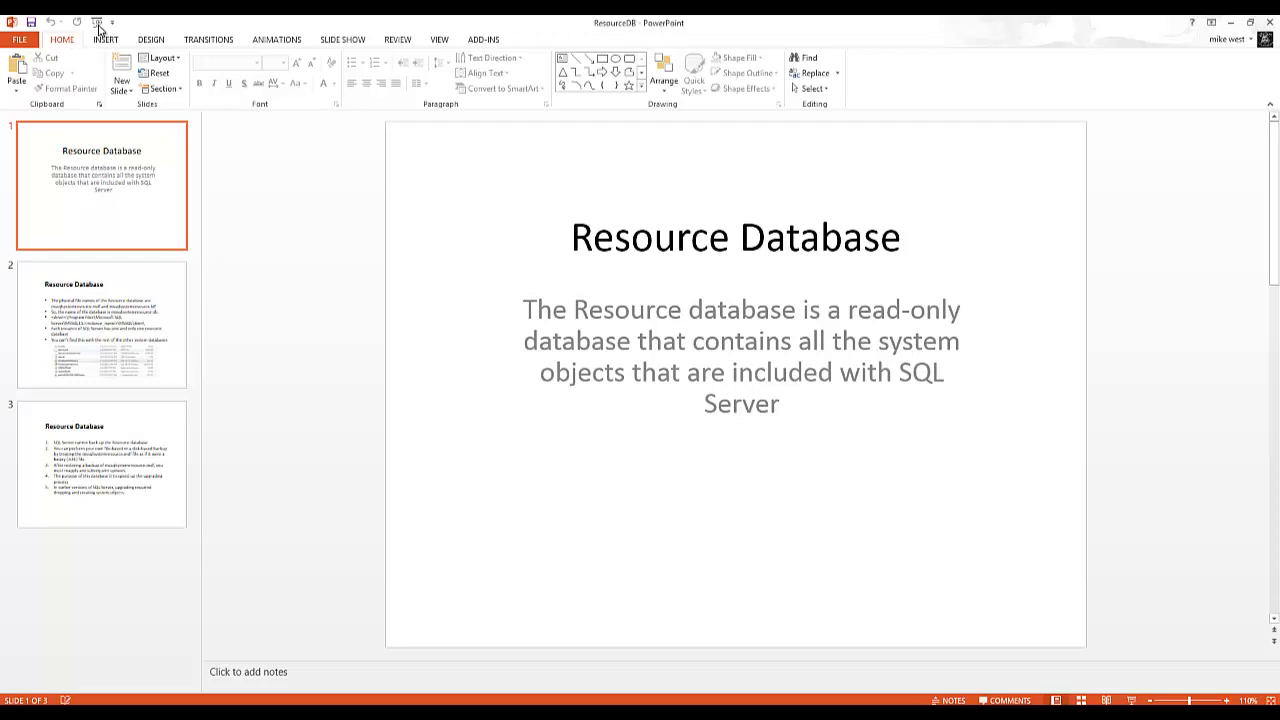
Step: Start the Resource Database slide show with F5
{"action": "key", "text": "F5"}
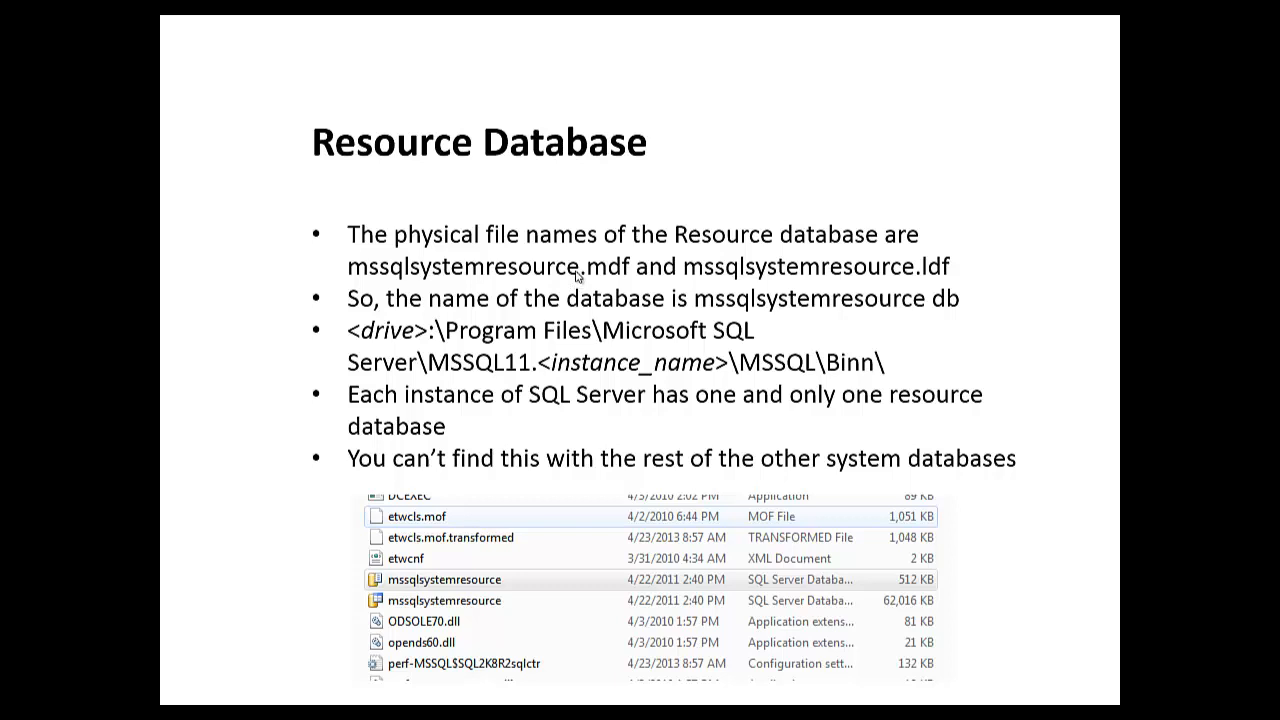
{"action": "mouse_move", "coordinate": [968, 268]}
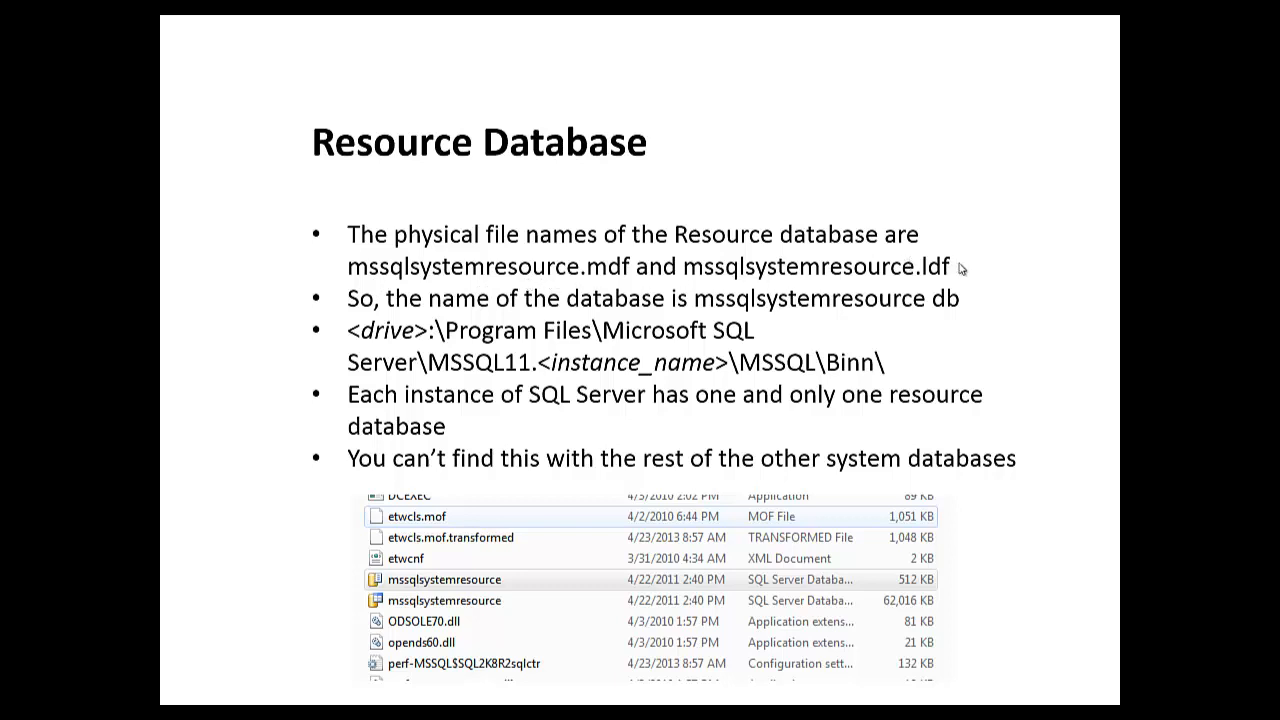
{"action": "mouse_move", "coordinate": [584, 272]}
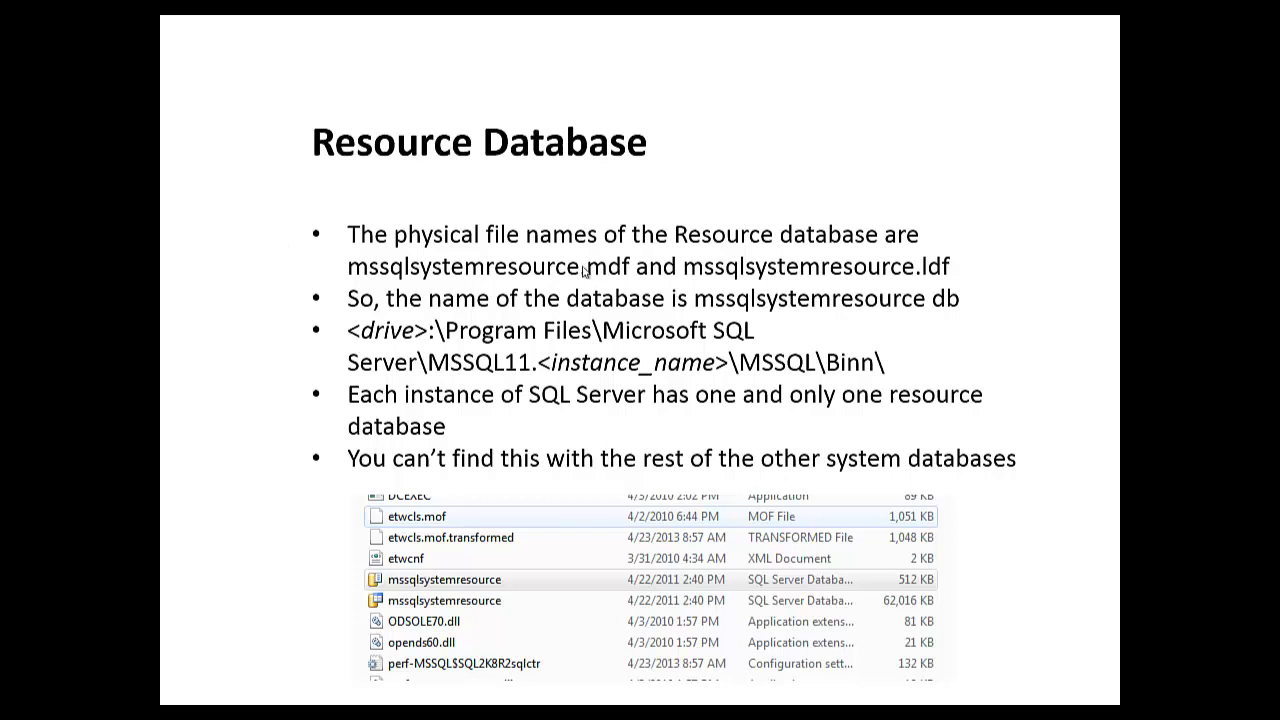
{"action": "mouse_move", "coordinate": [794, 310]}
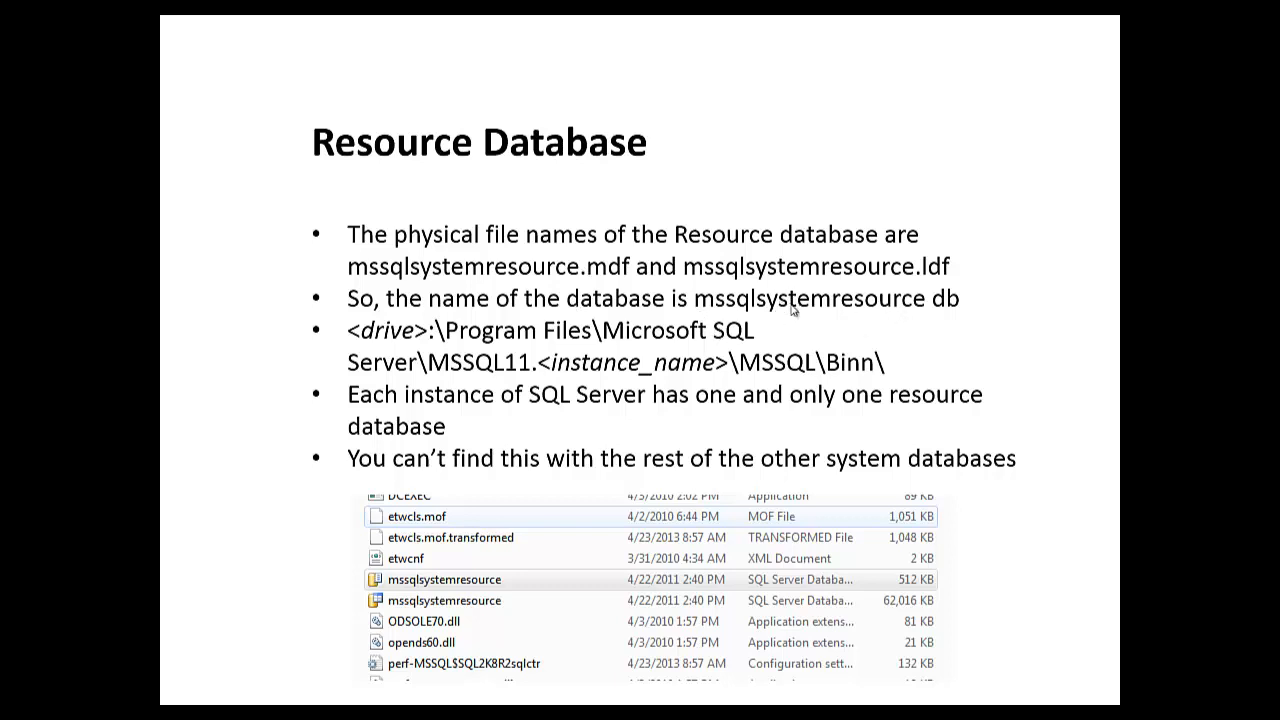
{"action": "mouse_move", "coordinate": [564, 484]}
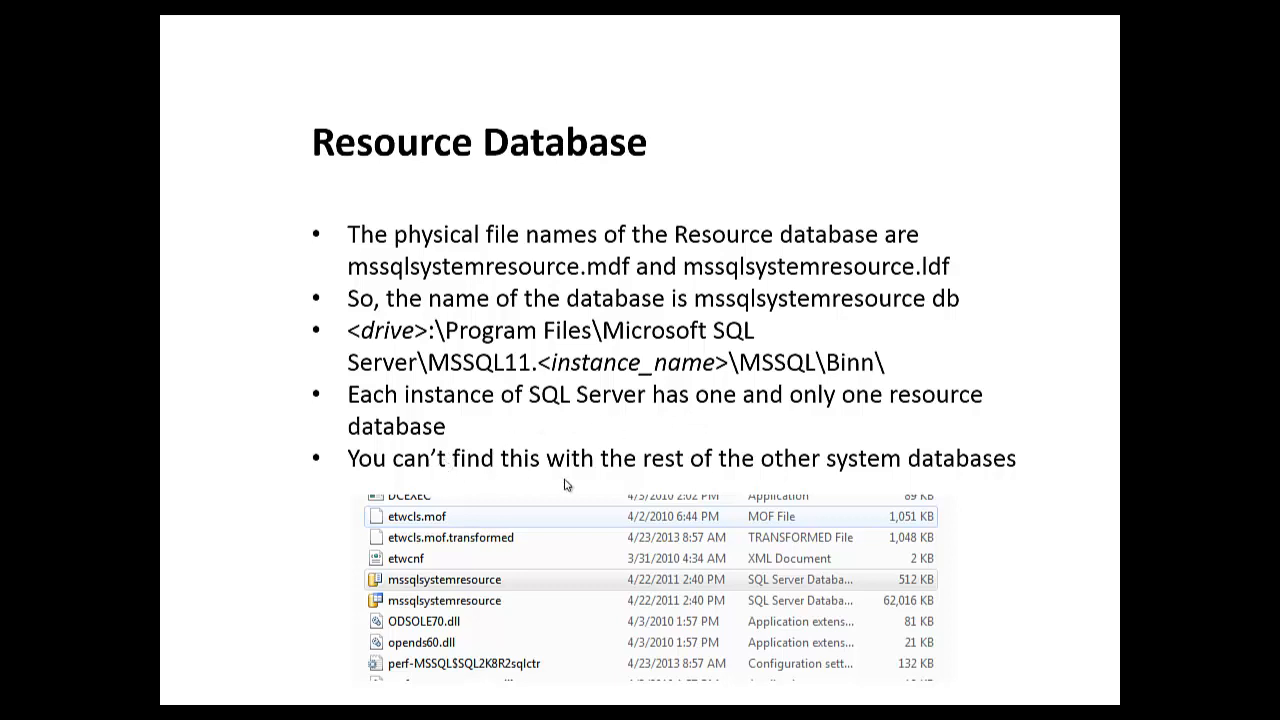
{"action": "mouse_move", "coordinate": [708, 480]}
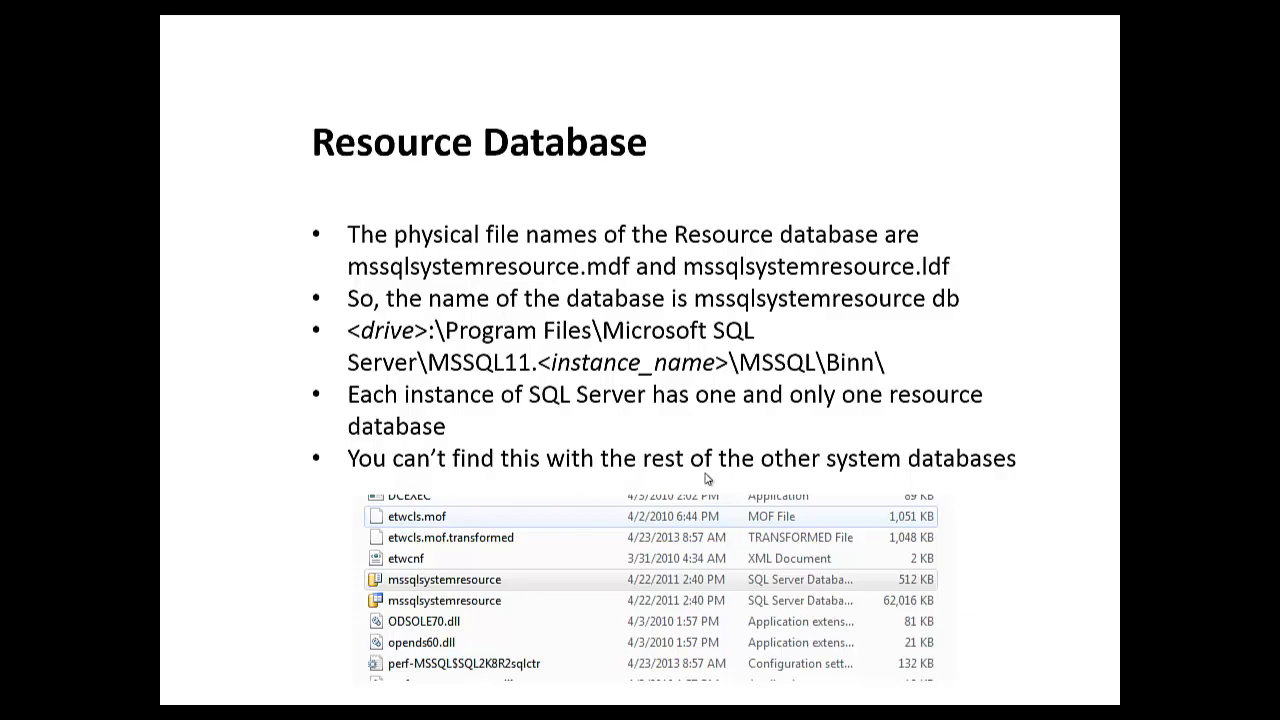
Step: Switch to Management Studio and select the model and tempdb system databases
{"action": "key", "text": "Escape"}
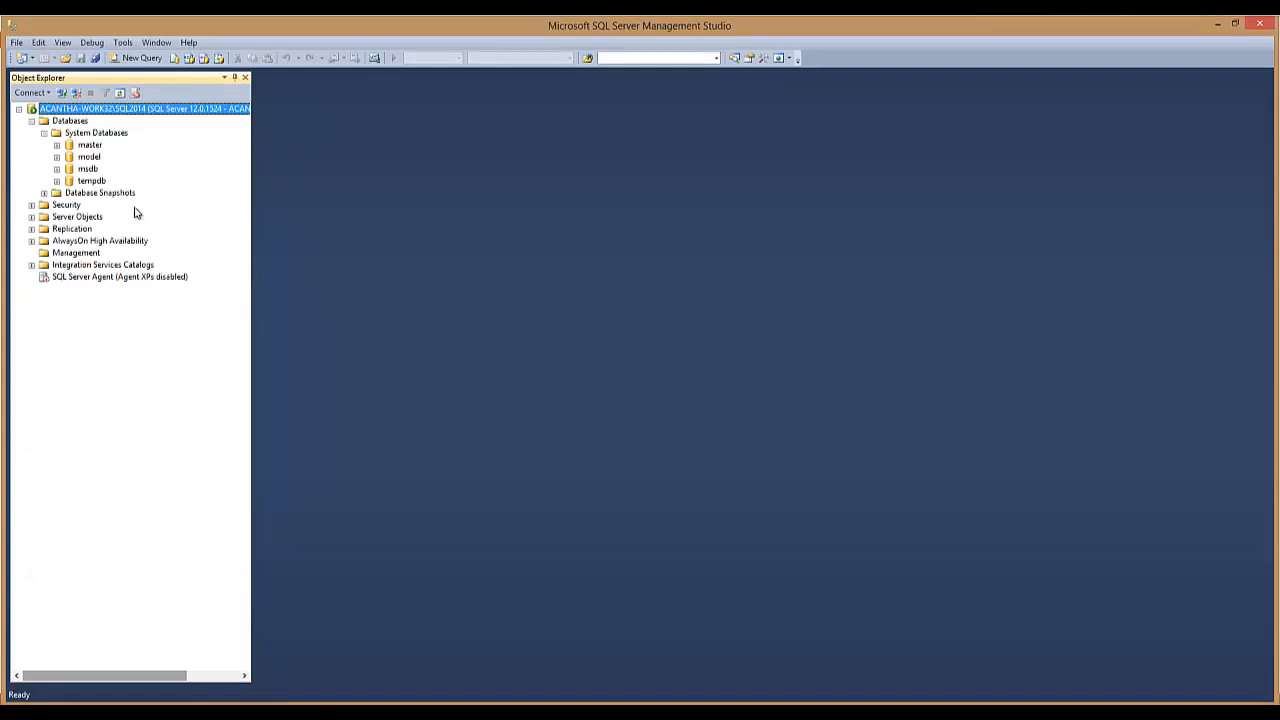
{"action": "left_click", "coordinate": [88, 156]}
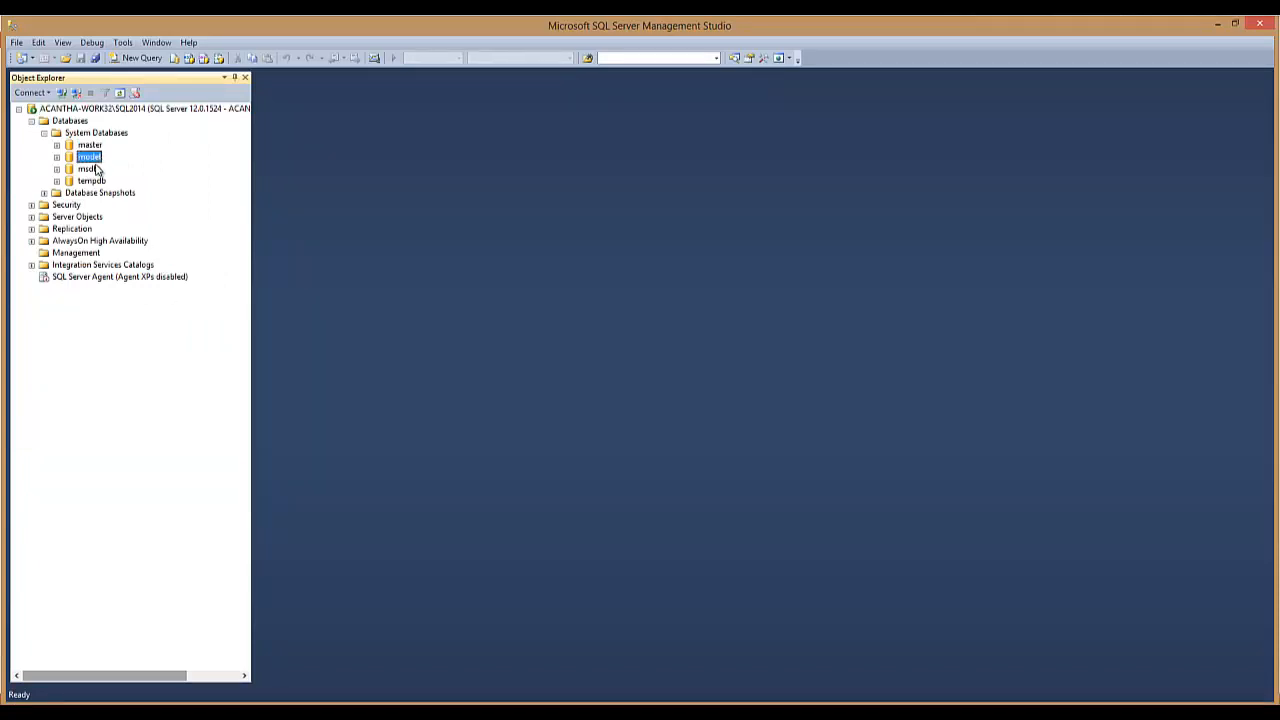
{"action": "left_click", "coordinate": [90, 180]}
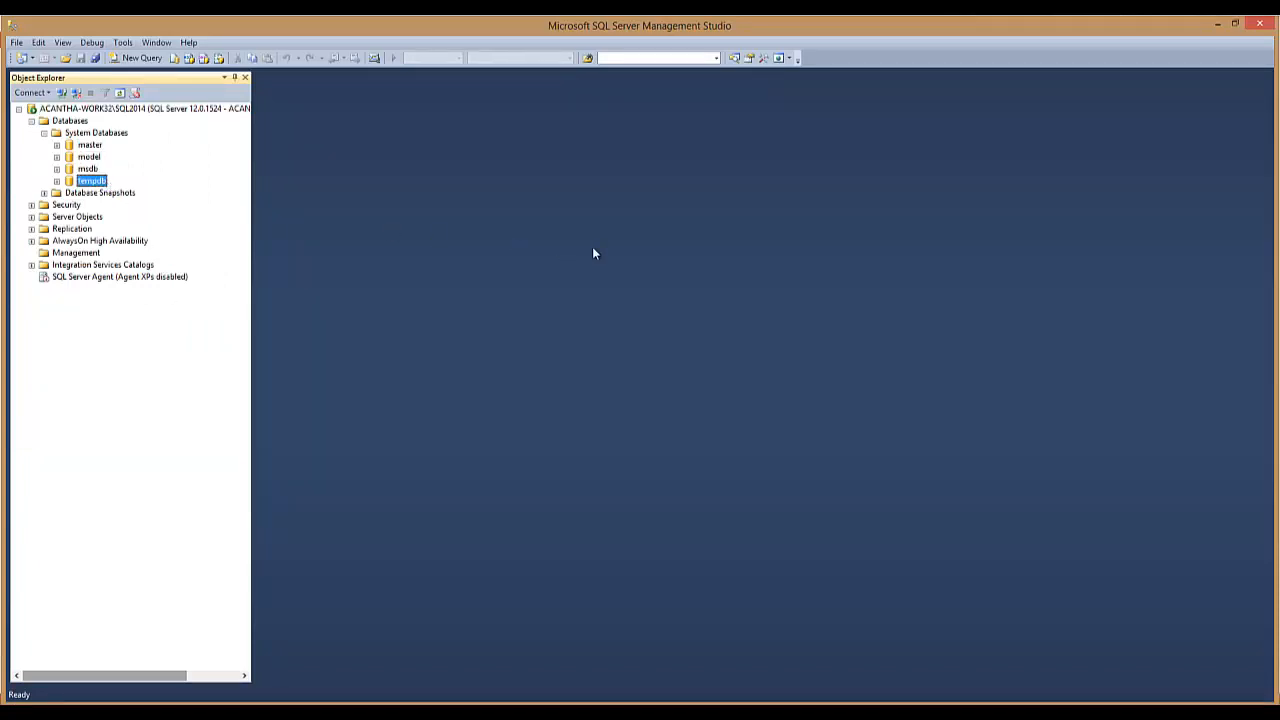
{"action": "mouse_move", "coordinate": [748, 218]}
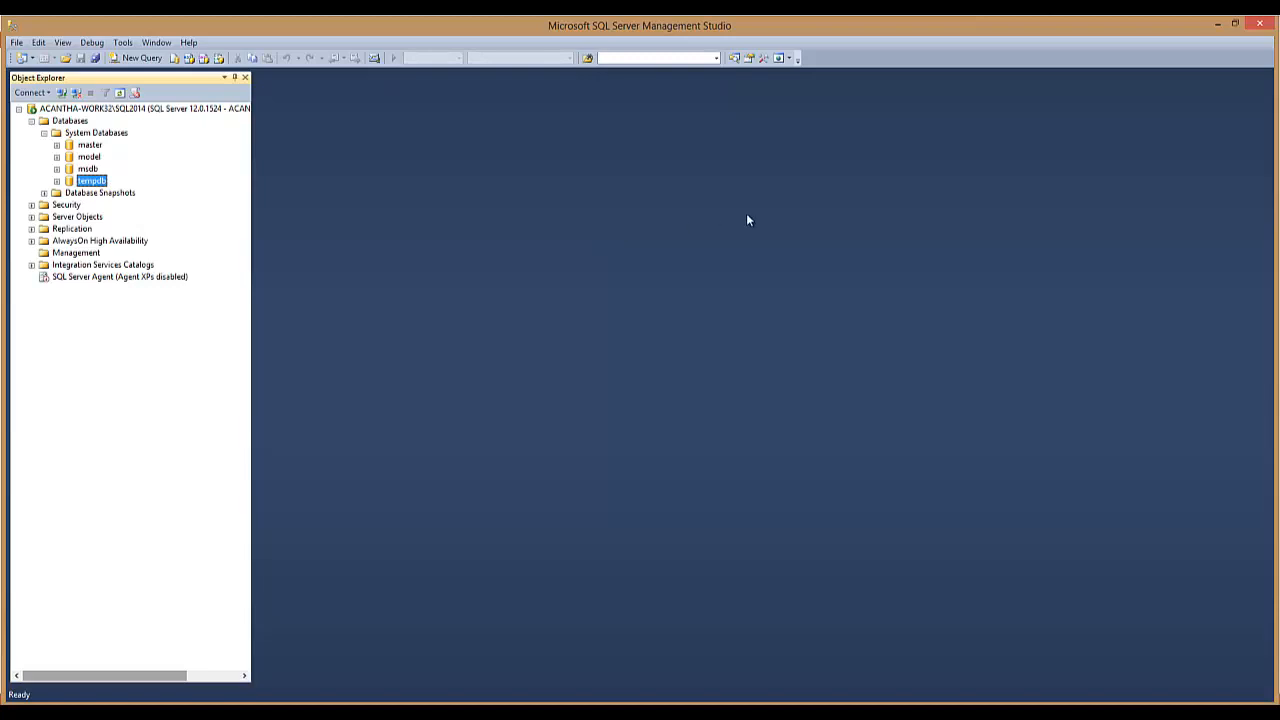
{"action": "mouse_move", "coordinate": [532, 540]}
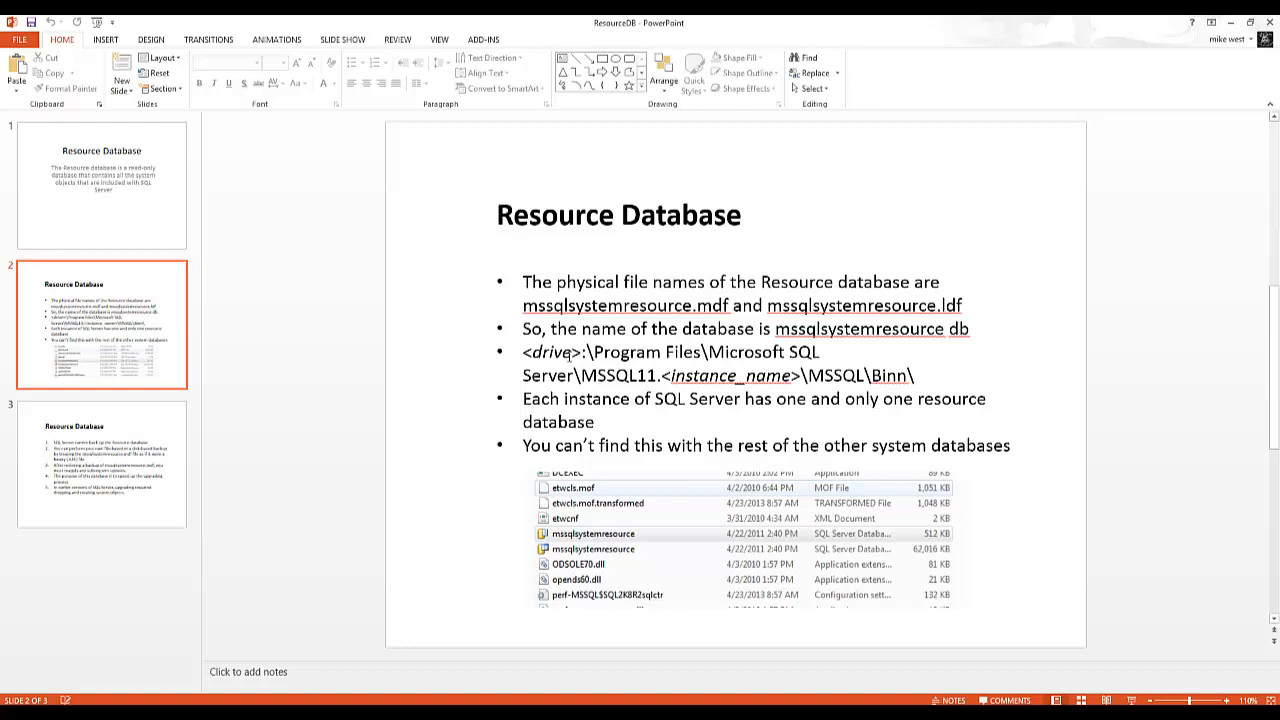
Step: Resume the slide show before moving to the Binn folder in File Explorer
{"action": "key", "text": "F5"}
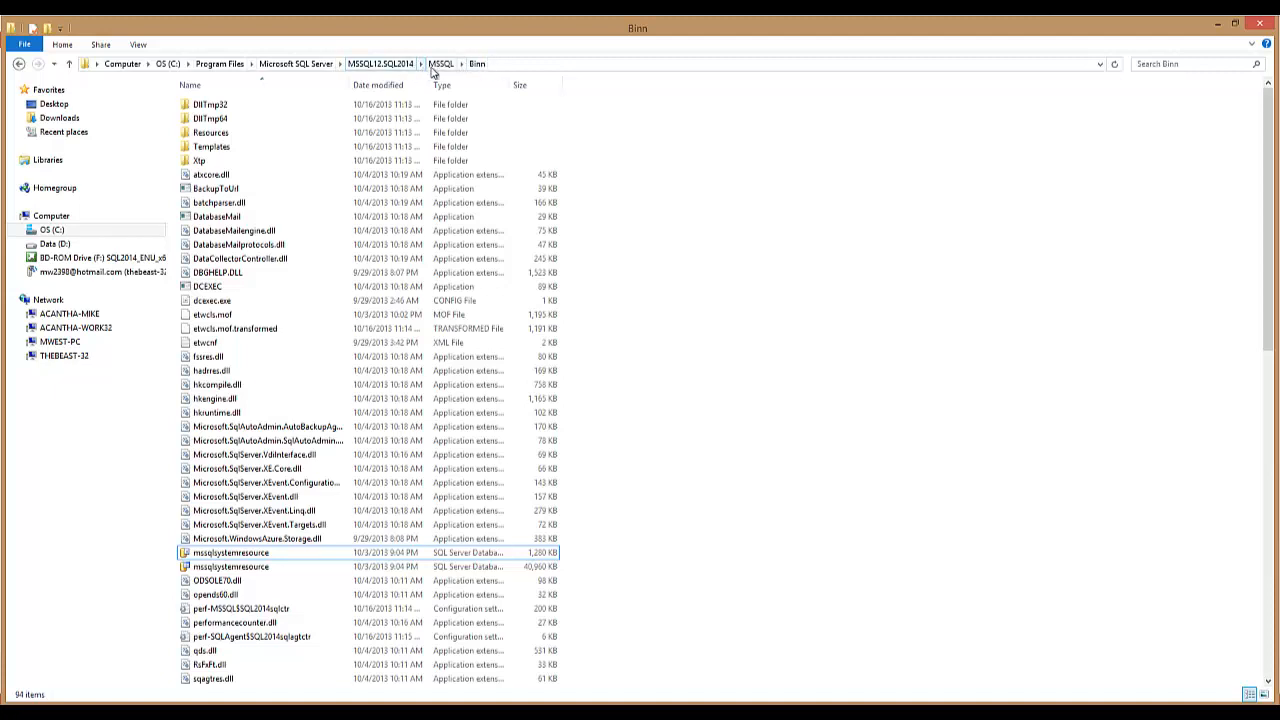
Step: Select mssqlsystemresource.ldf in the Binn folder and begin renaming it, hitting a File In Use warning
{"action": "left_click", "coordinate": [232, 554]}
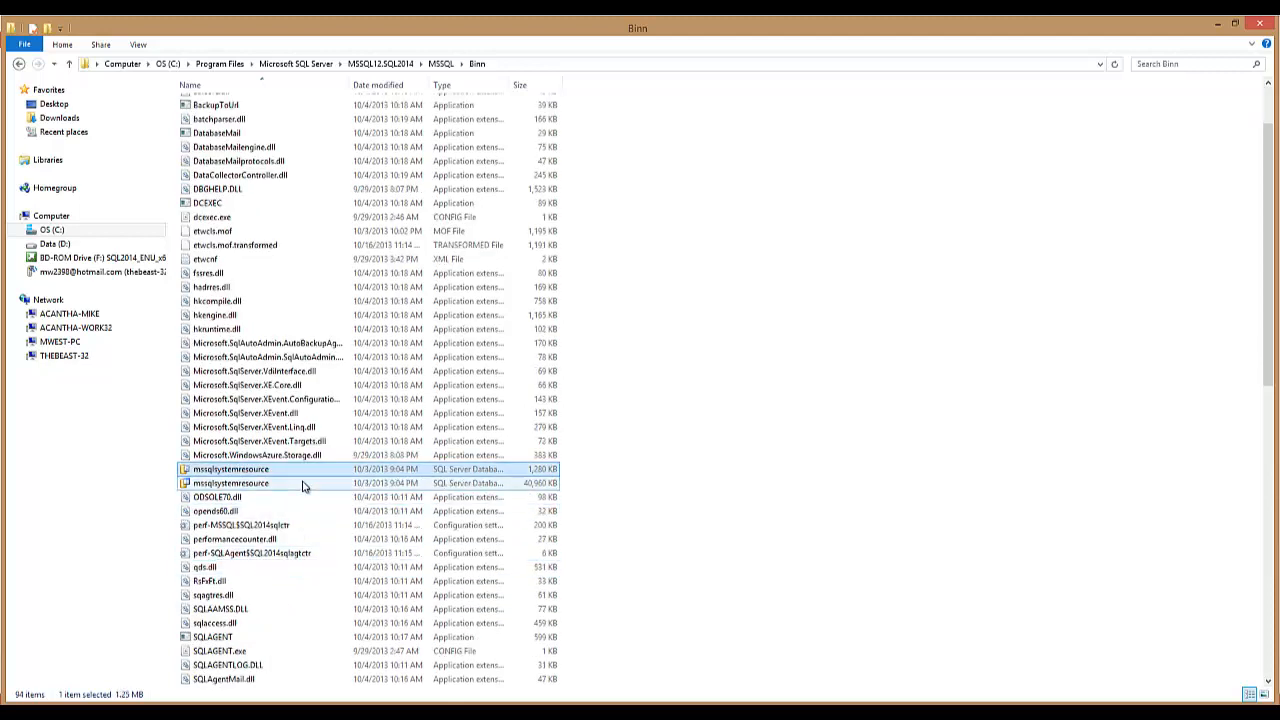
{"action": "left_click", "coordinate": [240, 468]}
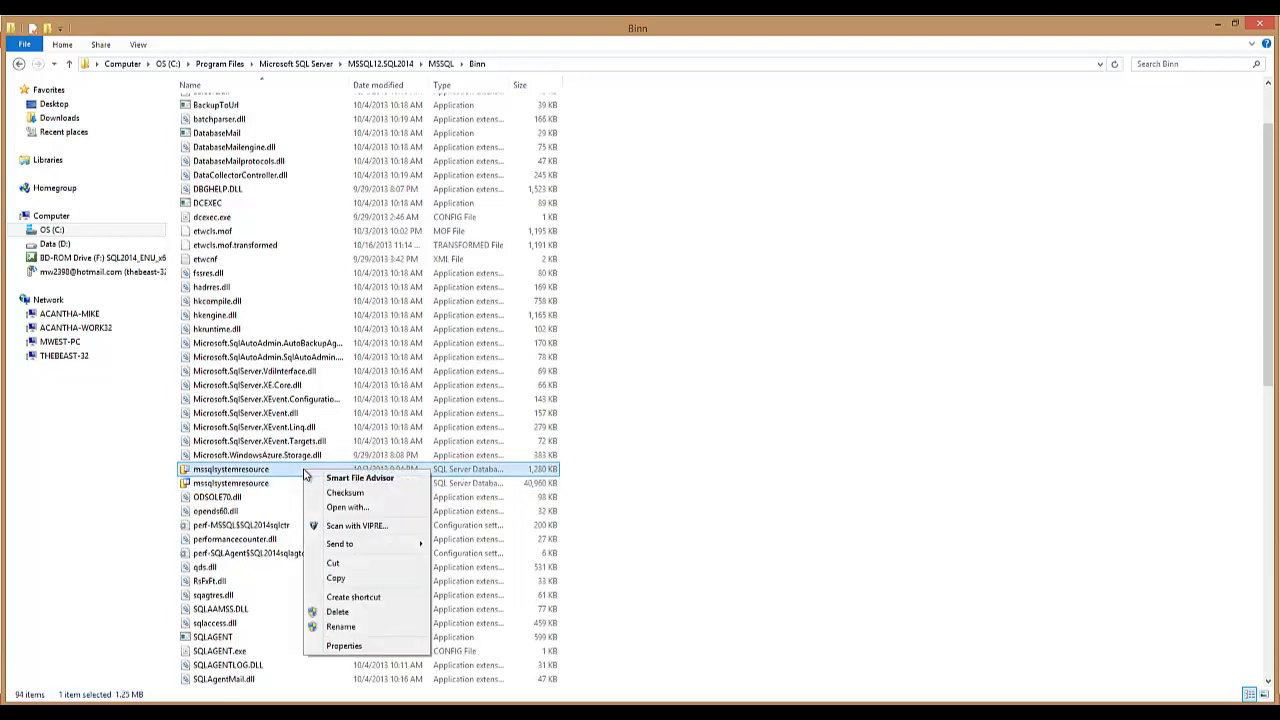
{"action": "mouse_move", "coordinate": [344, 628]}
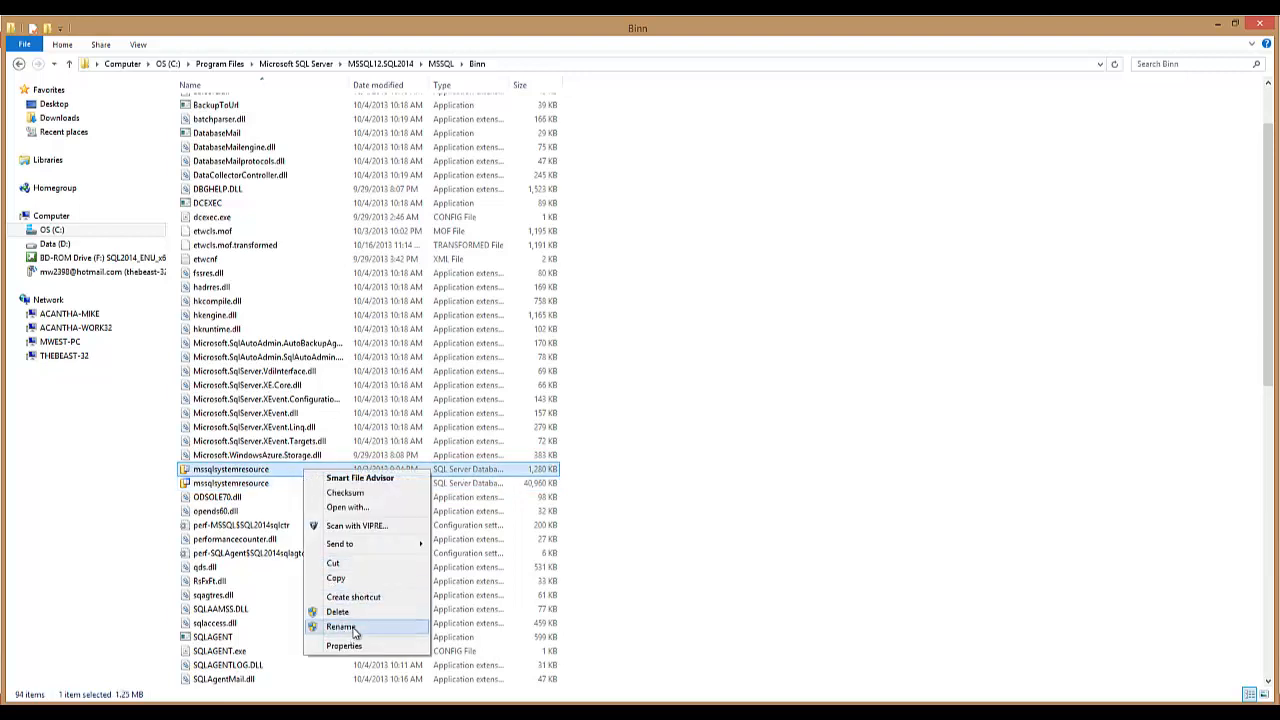
{"action": "left_click", "coordinate": [340, 624]}
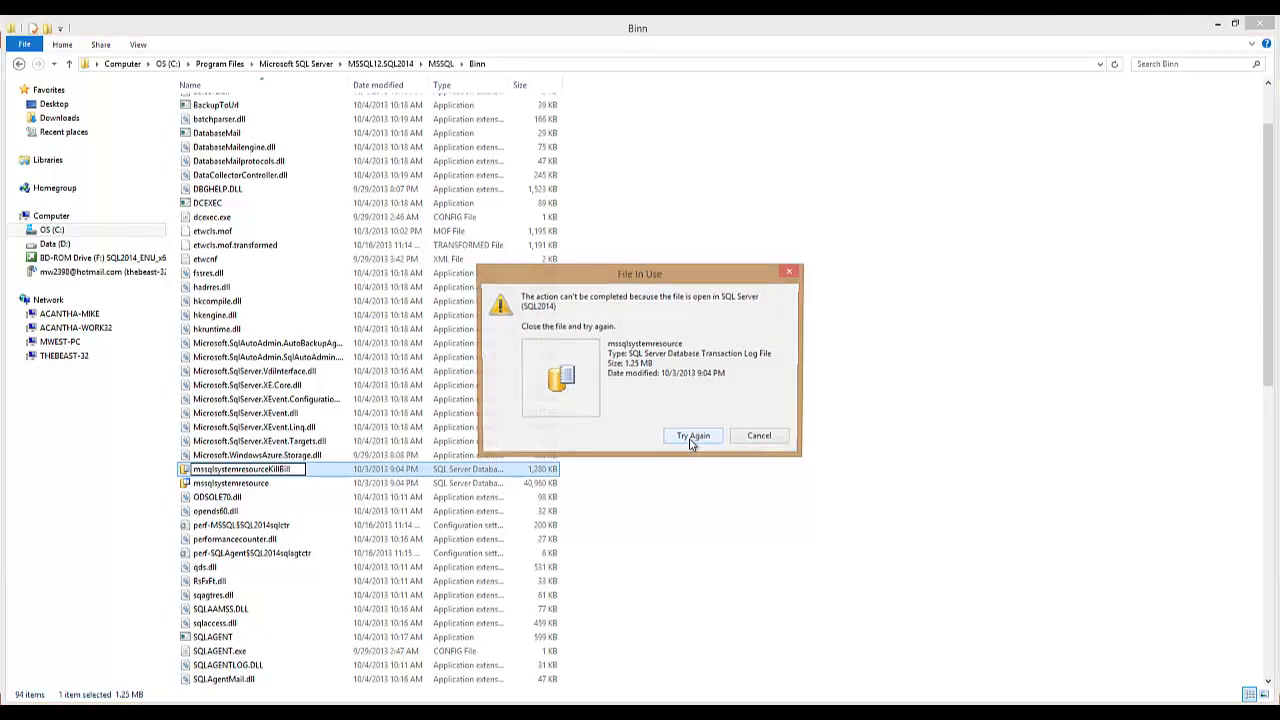
Step: Retry the locked rename, then stop the SQL Server service and confirm with Yes
{"action": "left_click", "coordinate": [692, 436]}
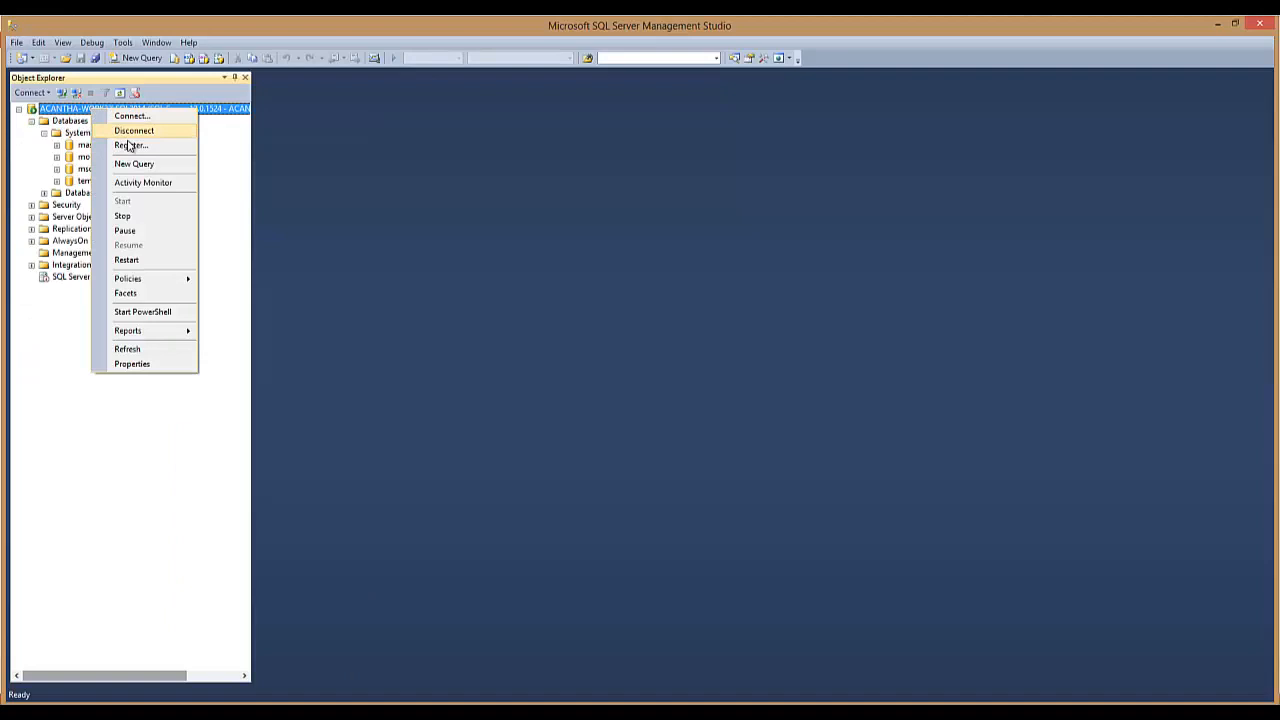
{"action": "mouse_move", "coordinate": [126, 230]}
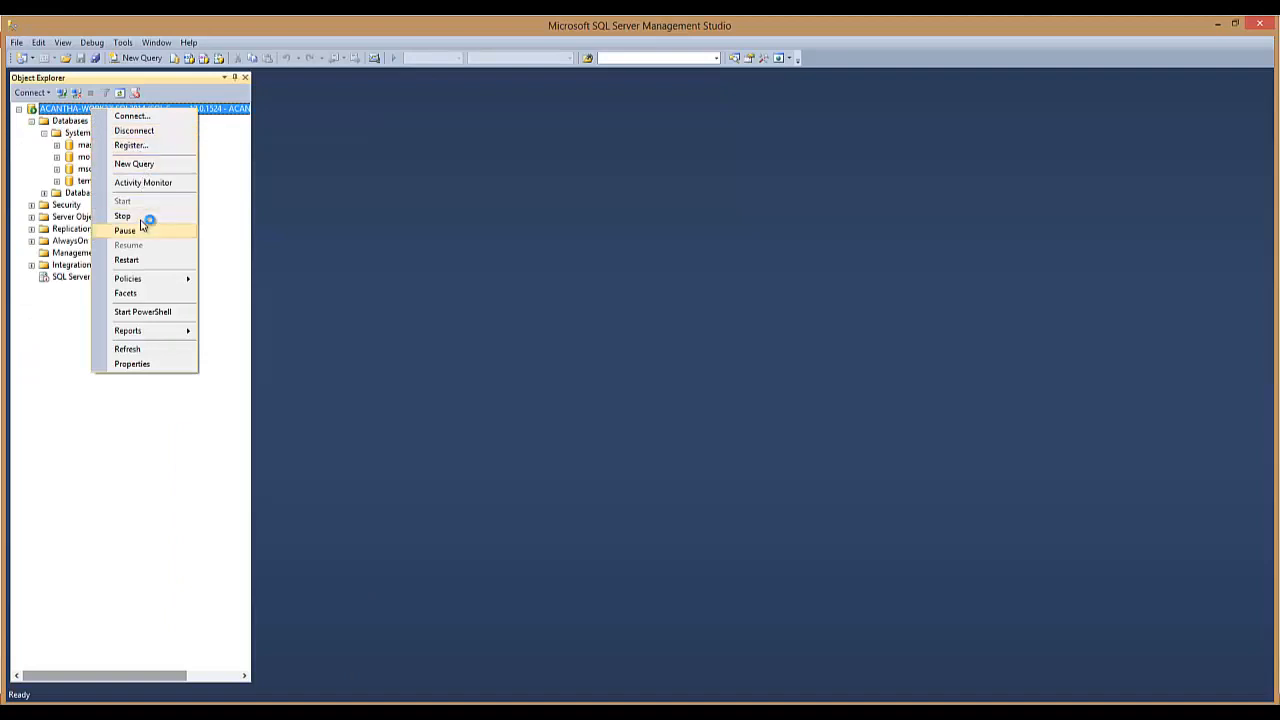
{"action": "left_click", "coordinate": [122, 216]}
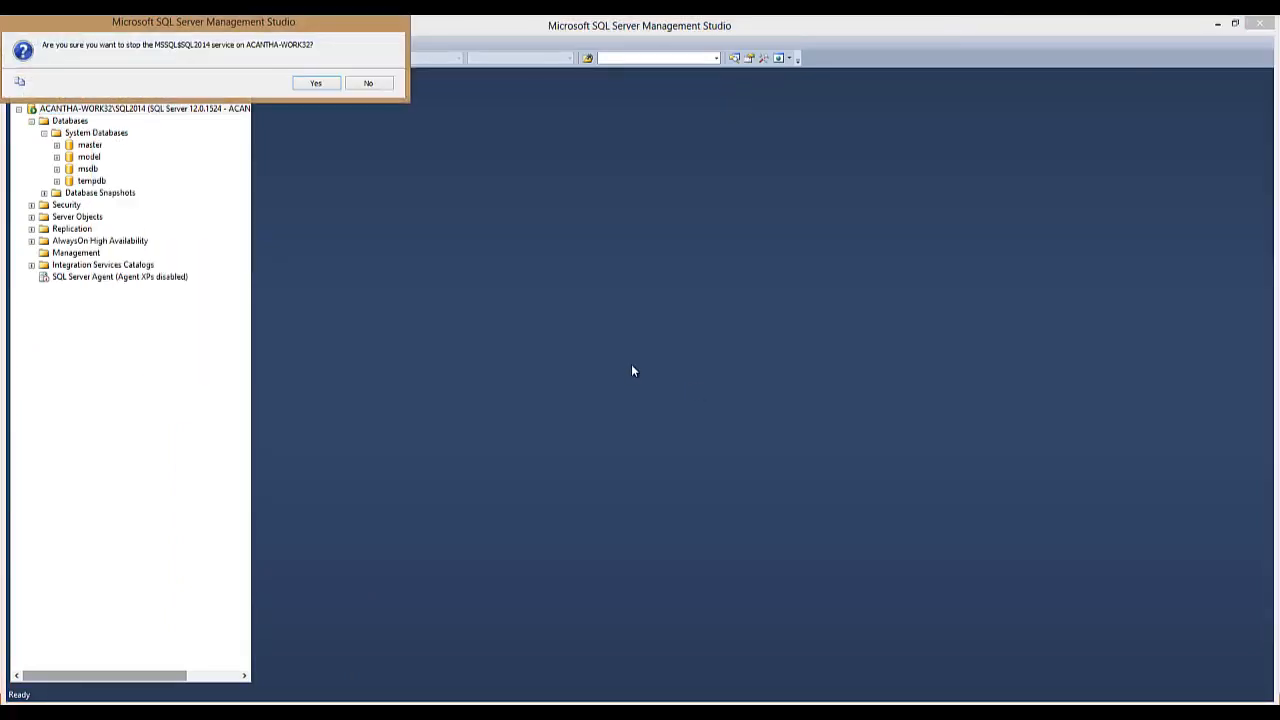
{"action": "left_click", "coordinate": [316, 82]}
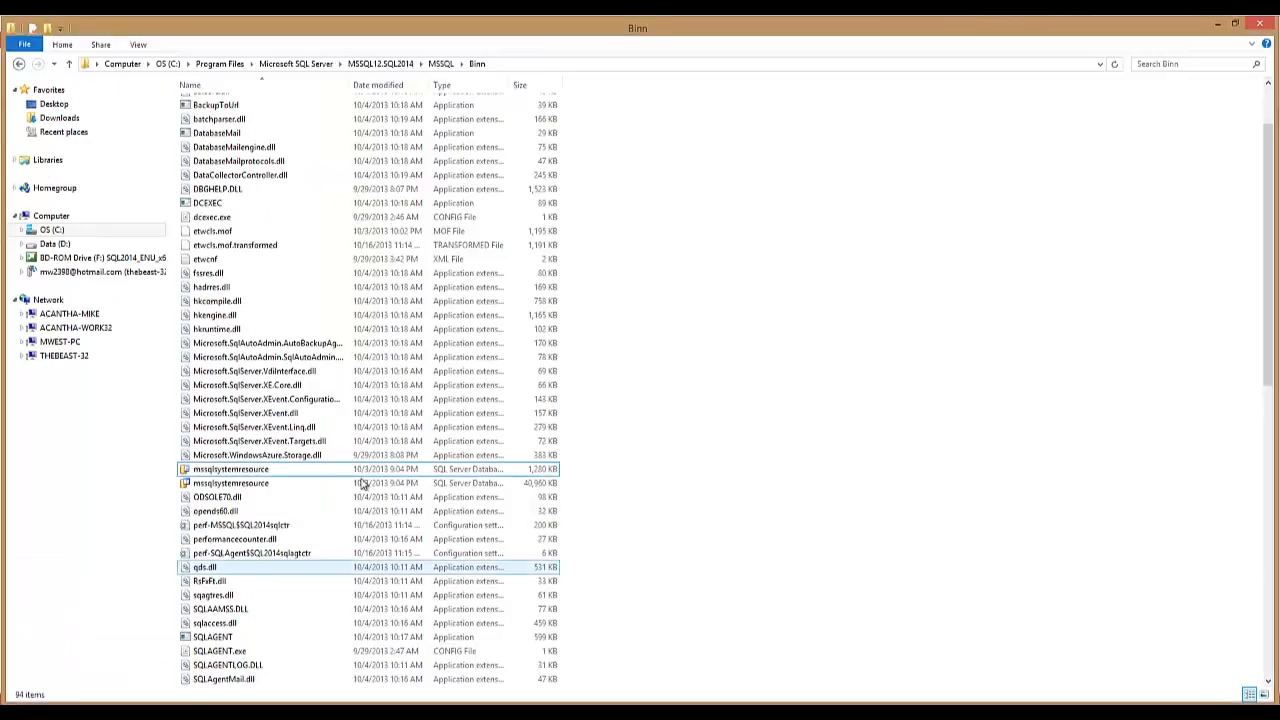
Step: Rename mssqlsystemresource.ldf now that the service is stopped
{"action": "right_click", "coordinate": [236, 470]}
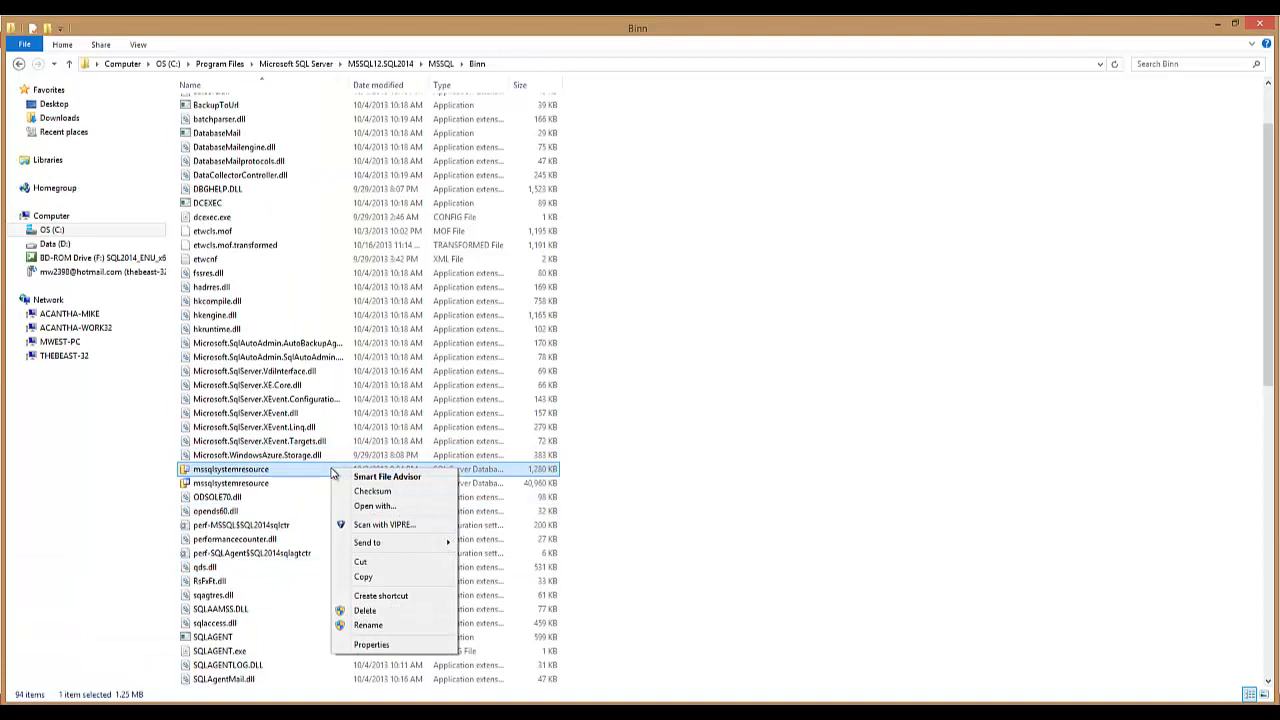
{"action": "mouse_move", "coordinate": [370, 624]}
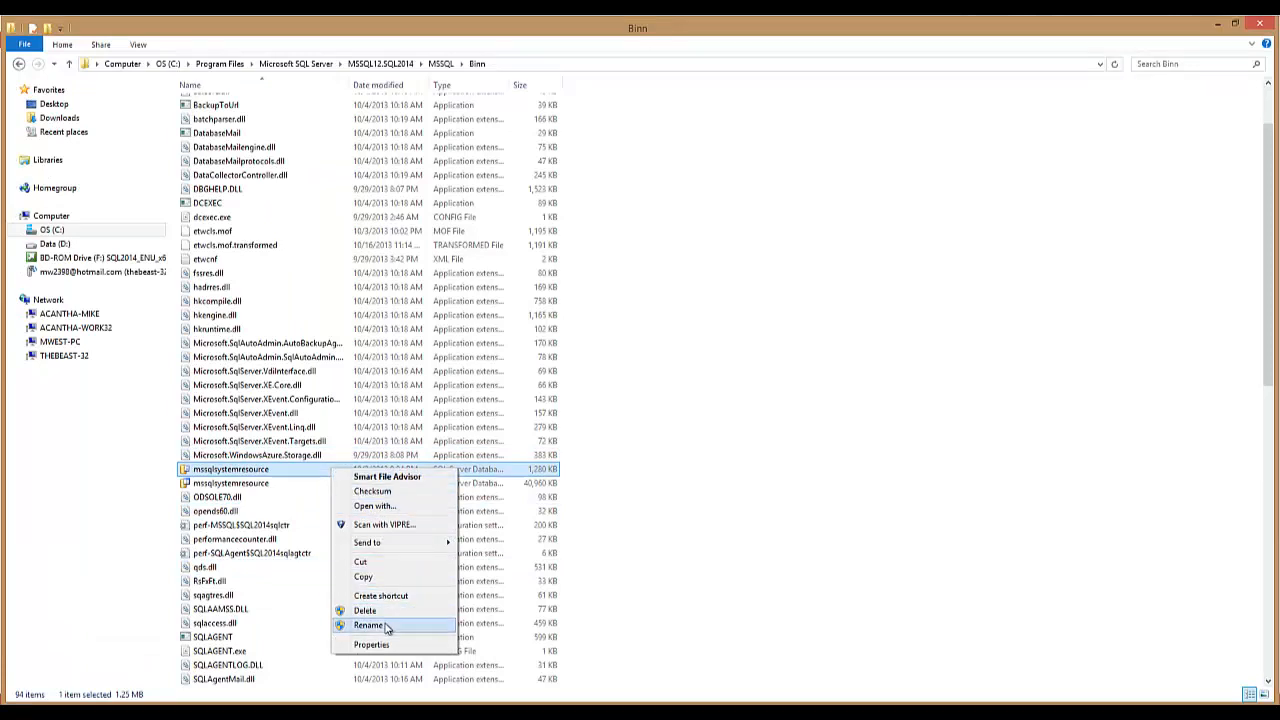
{"action": "left_click", "coordinate": [368, 624]}
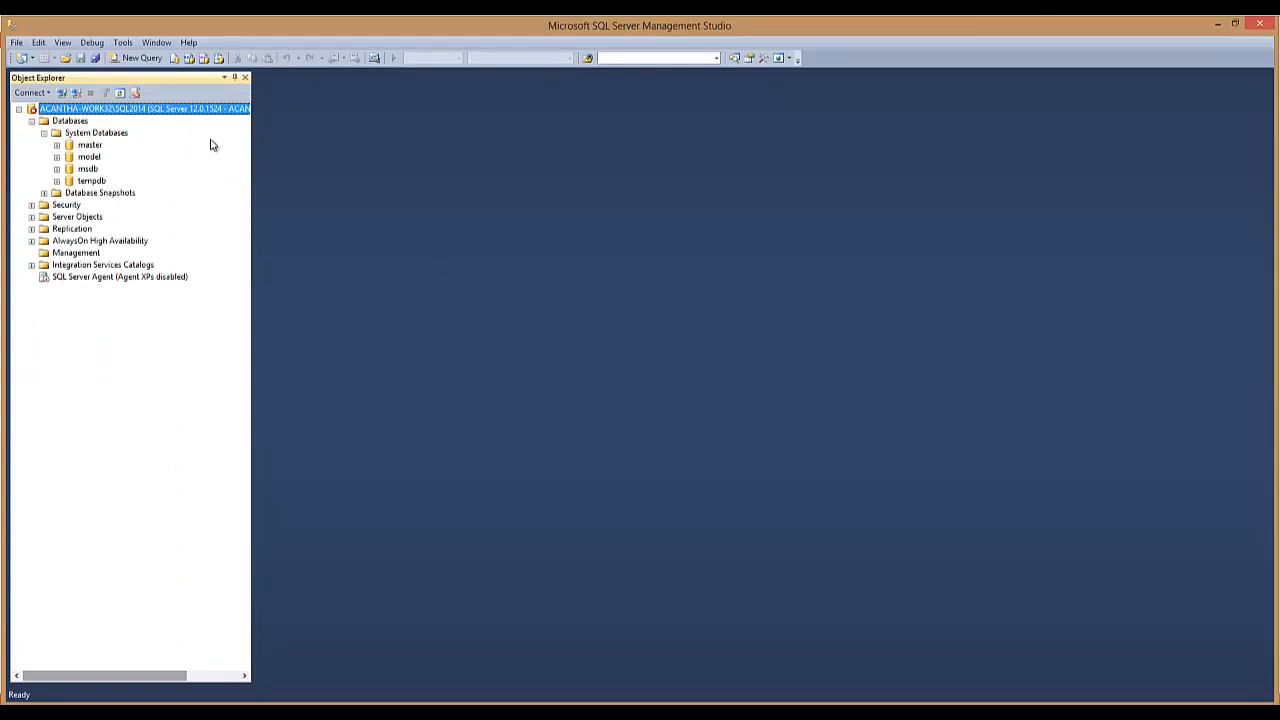
Step: Start the SQL2014 service from the server node and acknowledge the 'started and then stopped' error
{"action": "right_click", "coordinate": [140, 108]}
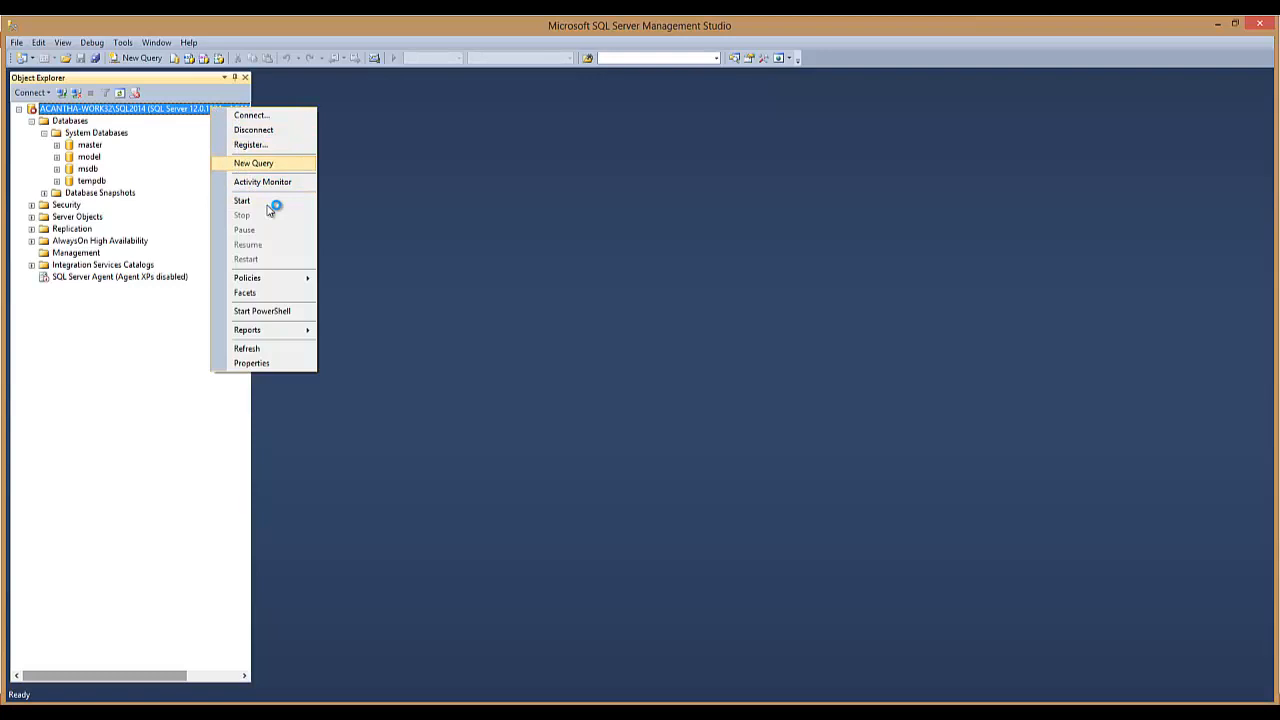
{"action": "left_click", "coordinate": [242, 200]}
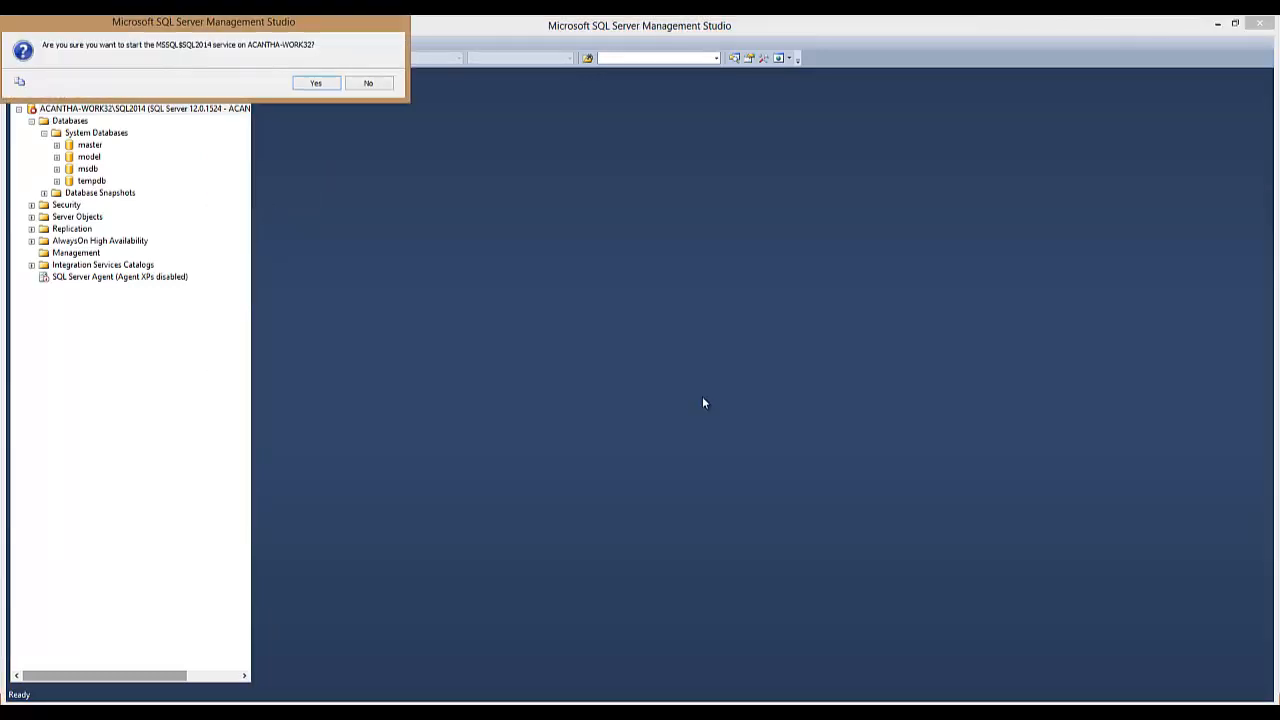
{"action": "left_click", "coordinate": [318, 82]}
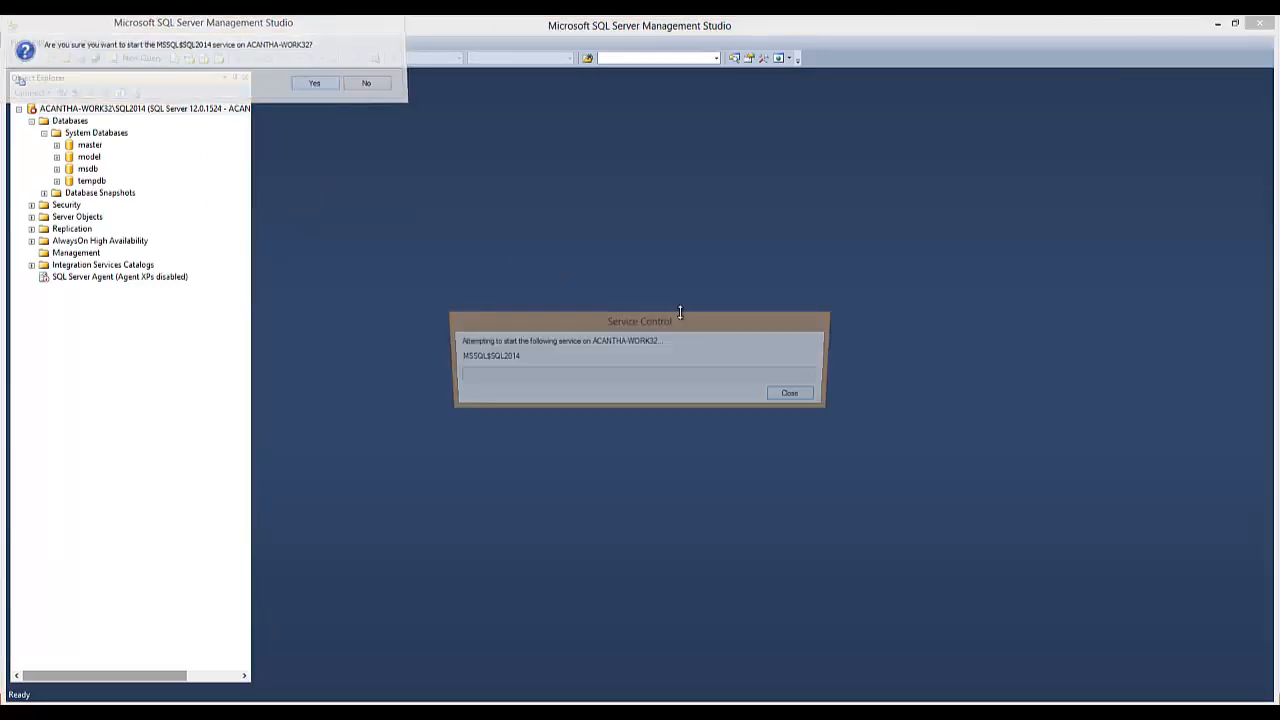
{"action": "left_click", "coordinate": [320, 82]}
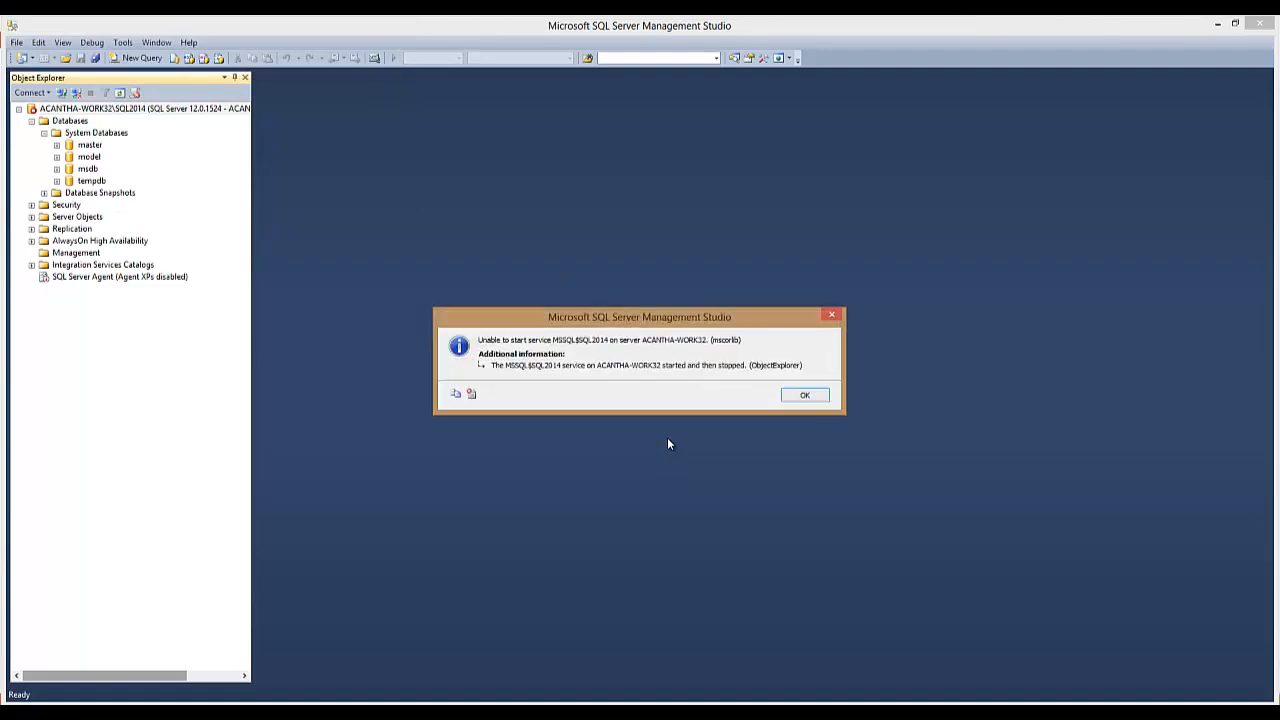
{"action": "mouse_move", "coordinate": [736, 382]}
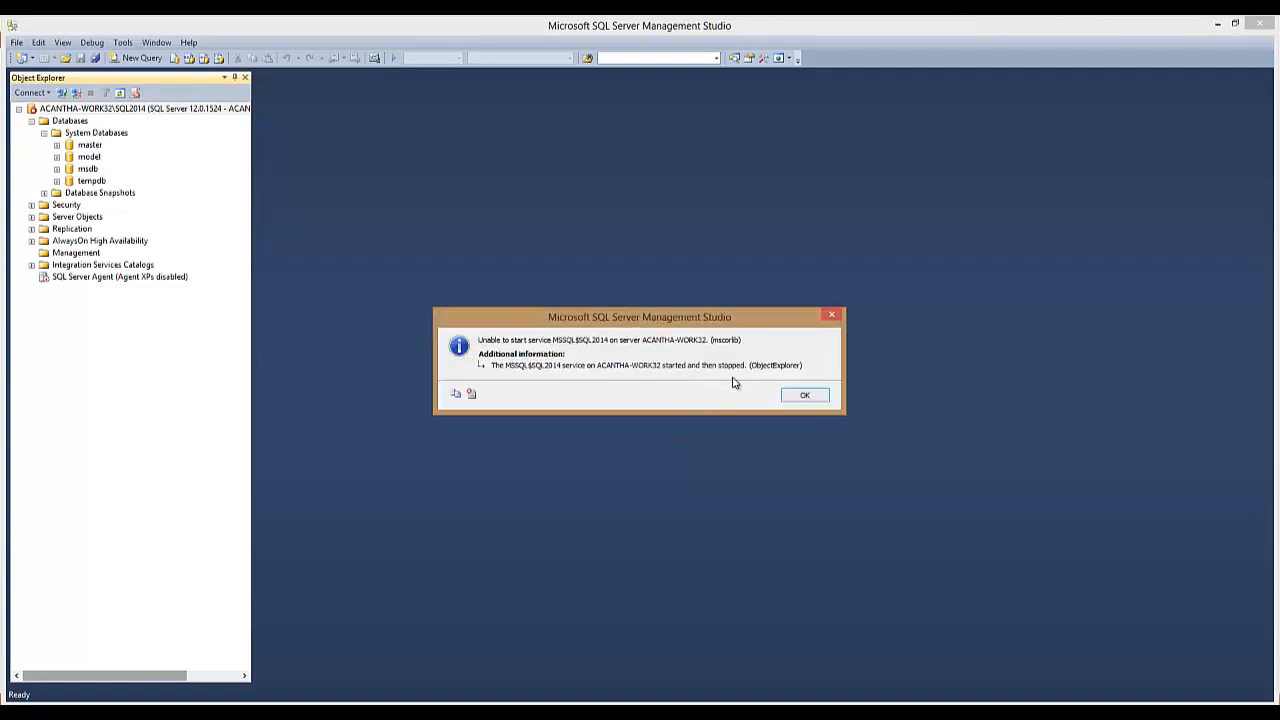
{"action": "mouse_move", "coordinate": [660, 376]}
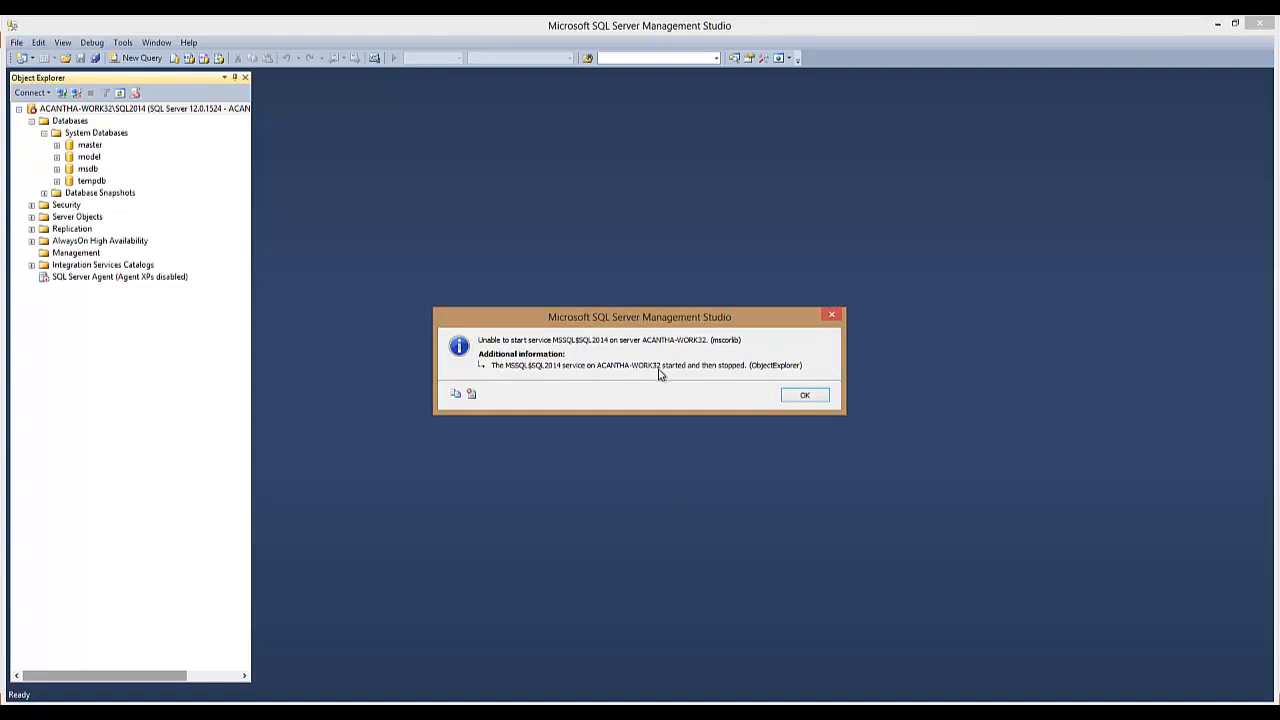
{"action": "mouse_move", "coordinate": [90, 264]}
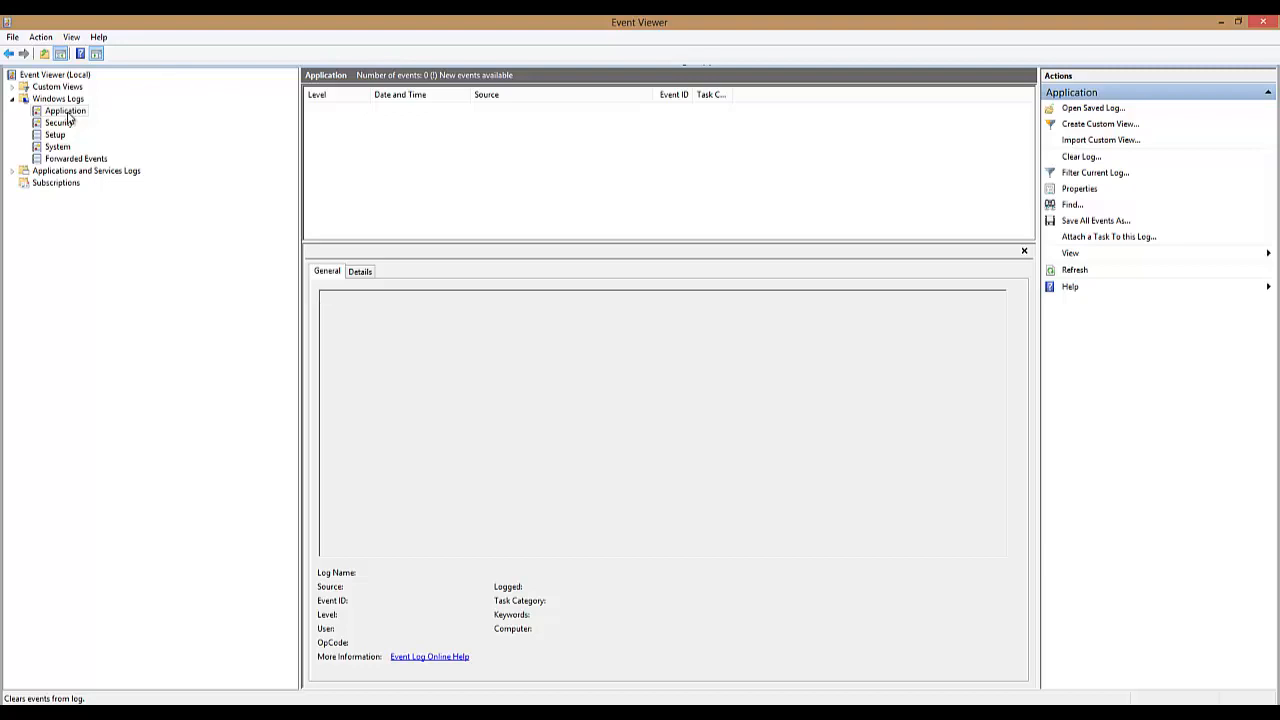
Step: In the Application event log, locate the MSSQL$SQL2014 error about the missing mssqlsystemresource.ldf
{"action": "left_click", "coordinate": [64, 112]}
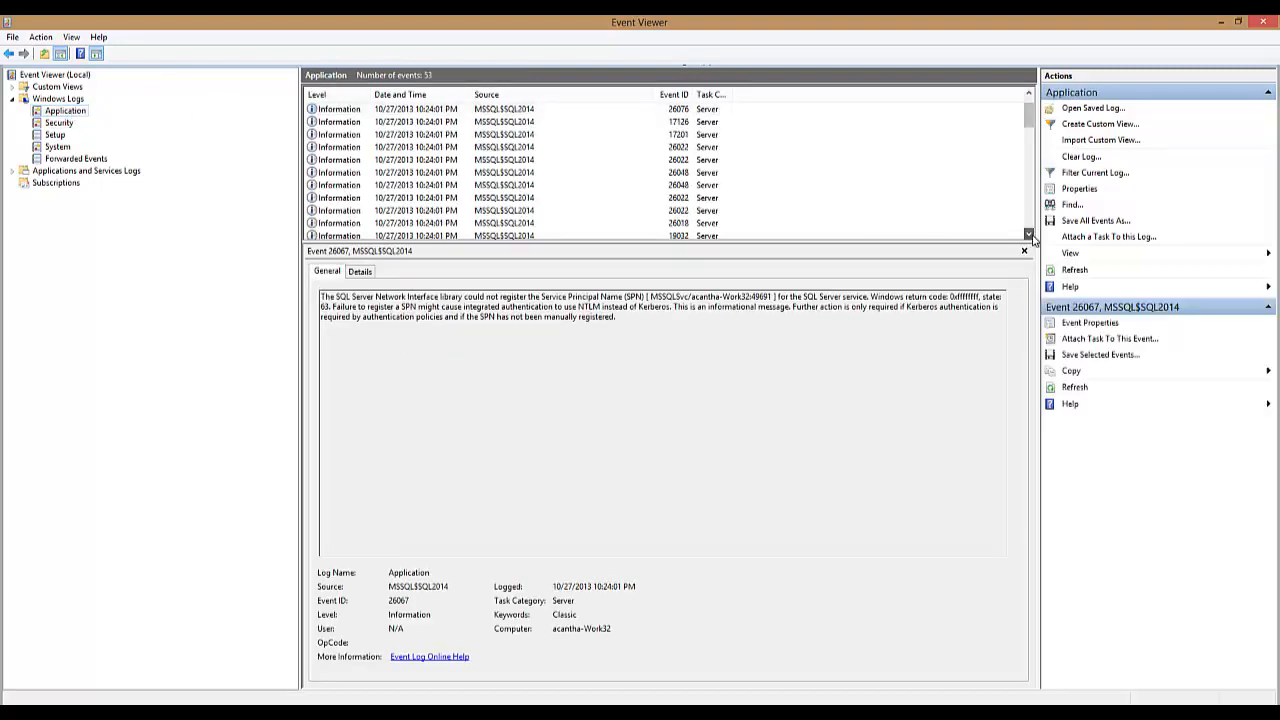
{"action": "scroll", "scroll_direction": "down", "scroll_amount": 3}
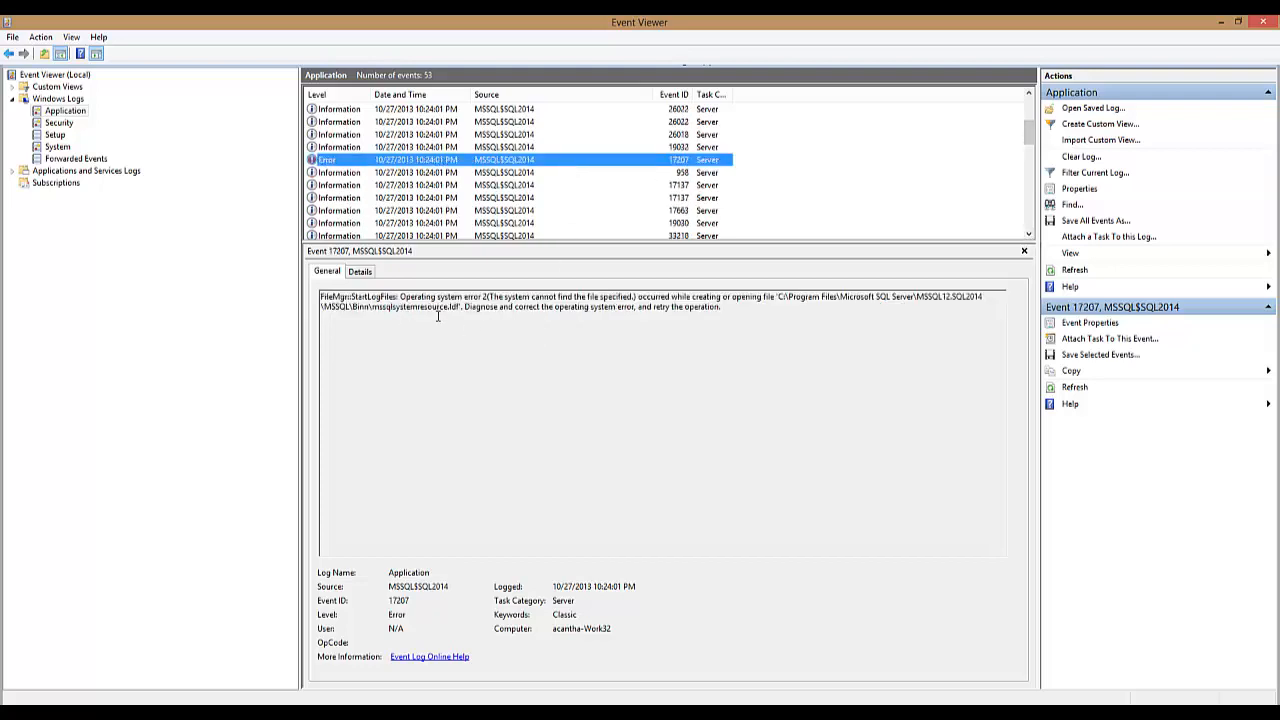
{"action": "mouse_move", "coordinate": [372, 312]}
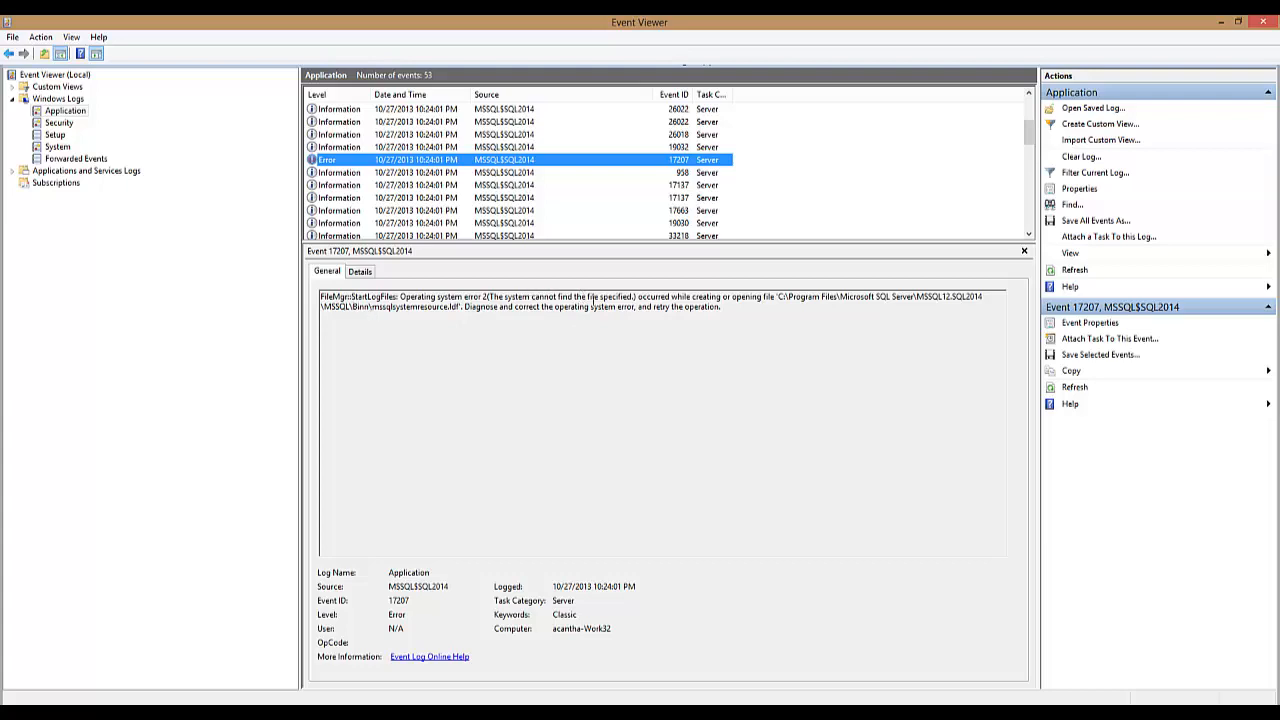
{"action": "mouse_move", "coordinate": [924, 308]}
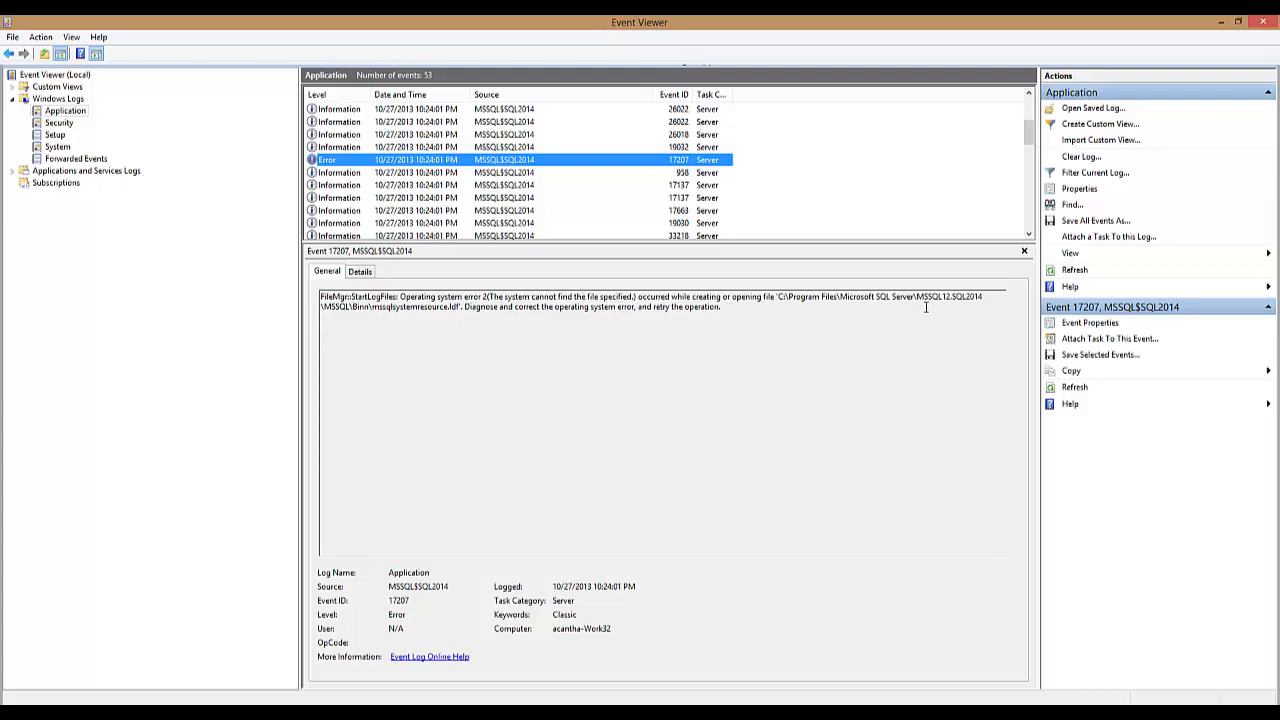
{"action": "mouse_move", "coordinate": [462, 312]}
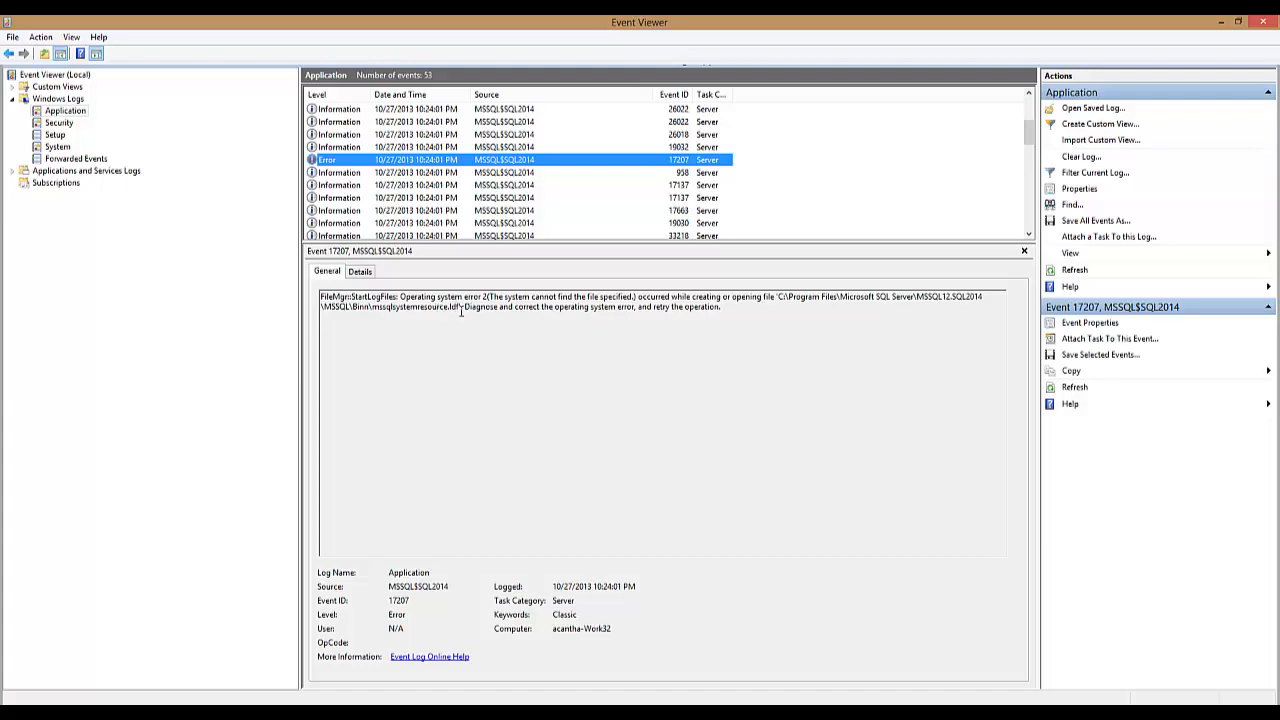
{"action": "double_click", "coordinate": [408, 308]}
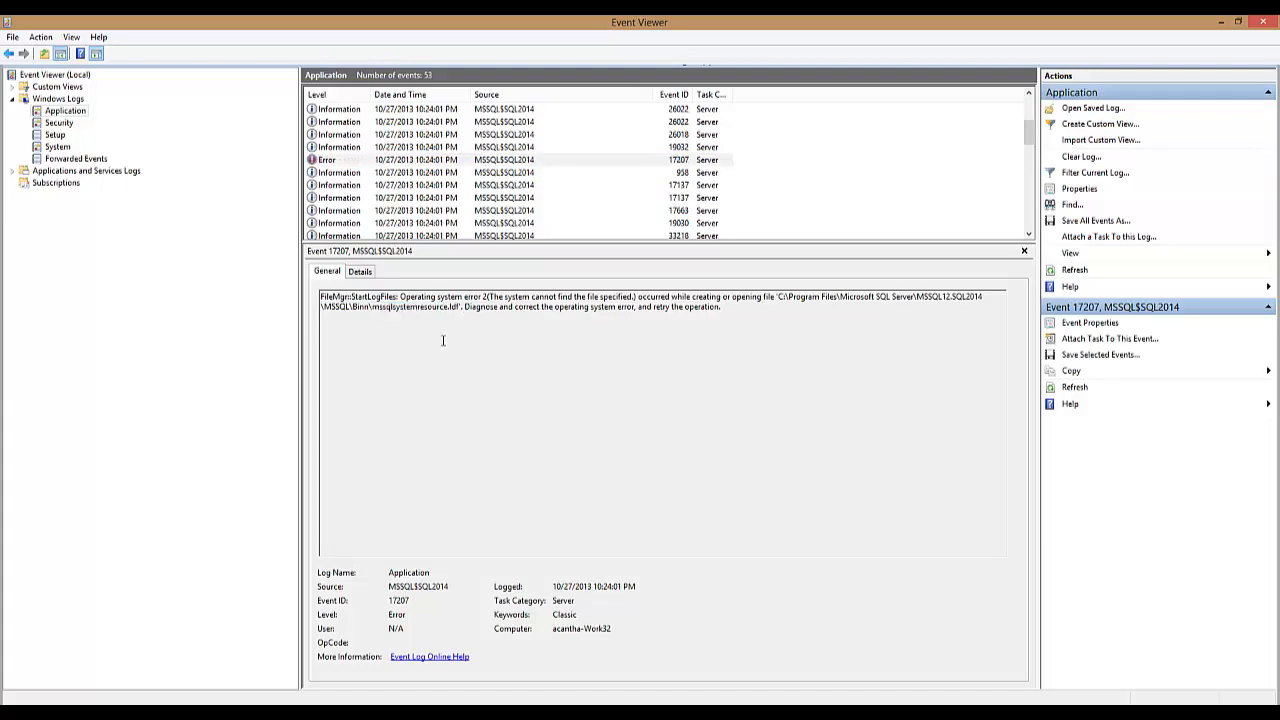
{"action": "mouse_move", "coordinate": [596, 332]}
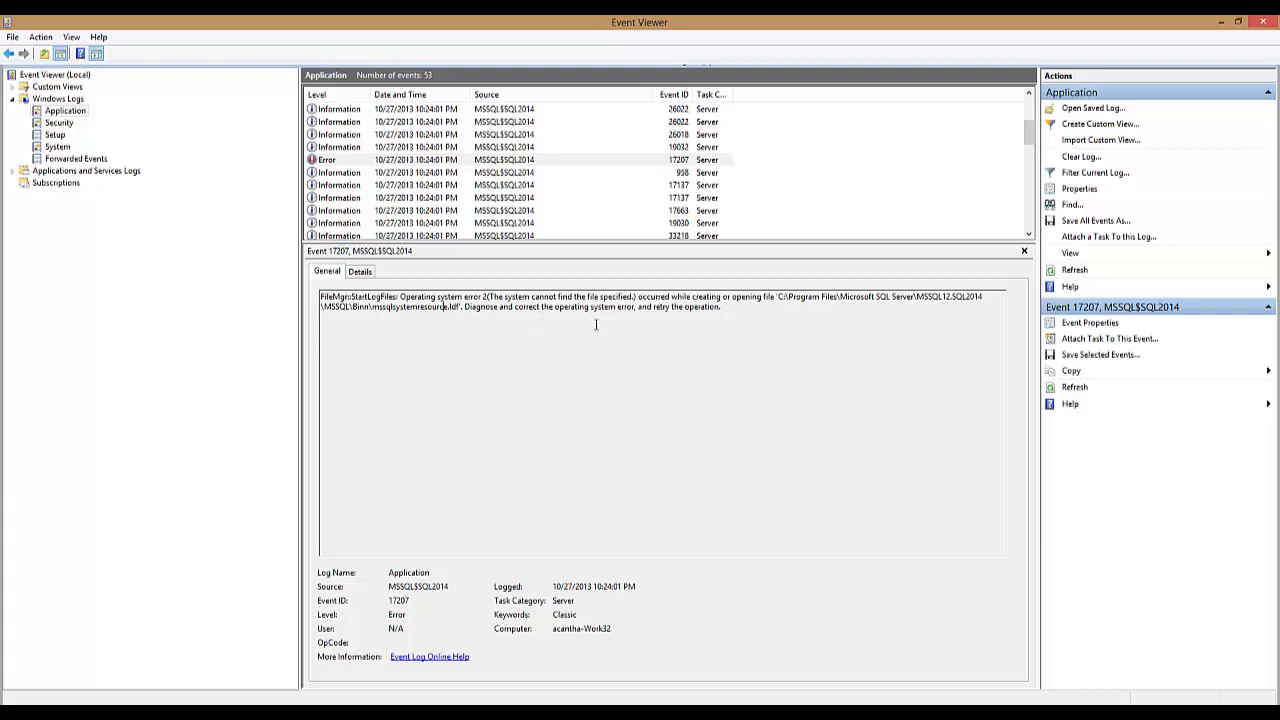
{"action": "mouse_move", "coordinate": [1224, 20]}
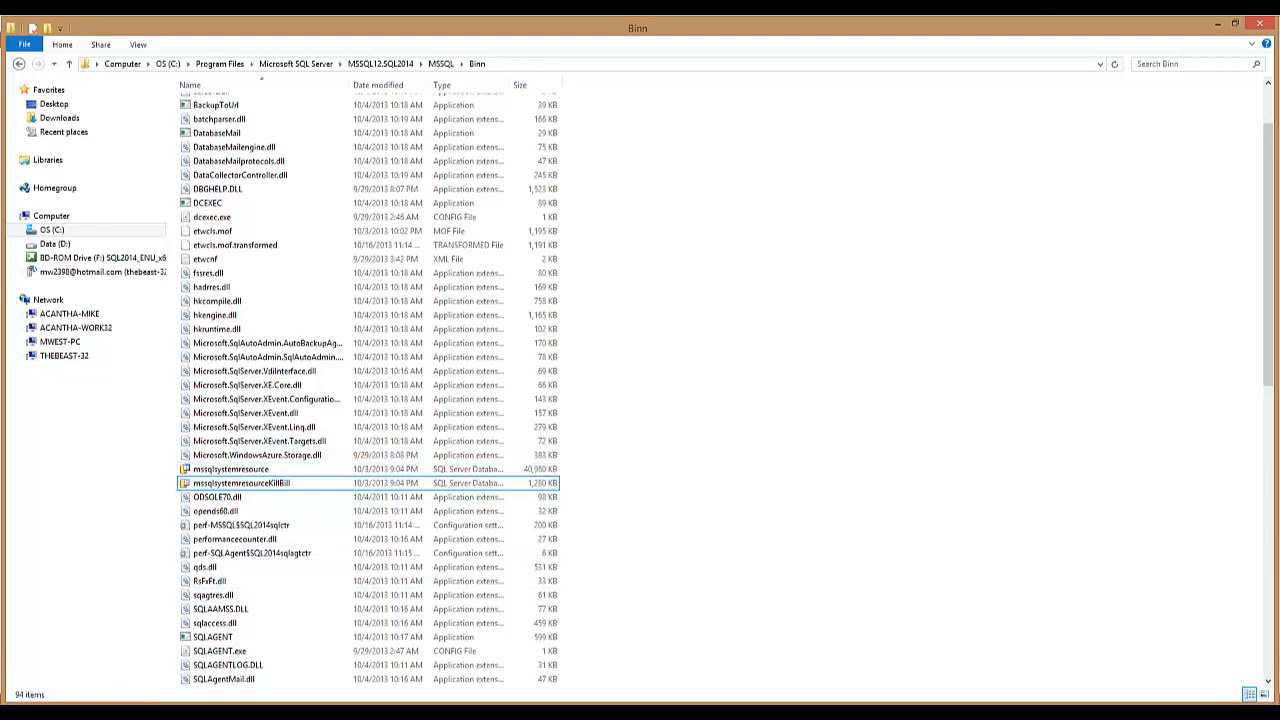
Step: Browse the SQL Server 2014 installation media and select the setup program
{"action": "left_click", "coordinate": [80, 252]}
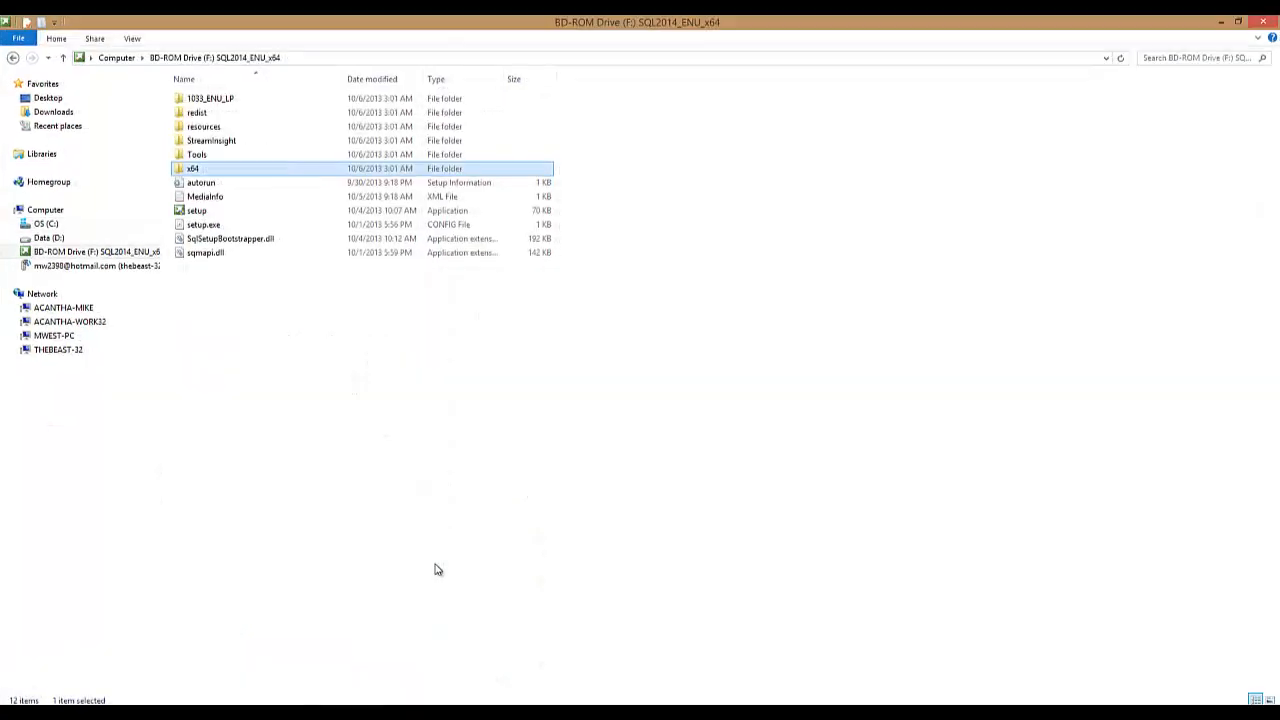
{"action": "left_click", "coordinate": [90, 252]}
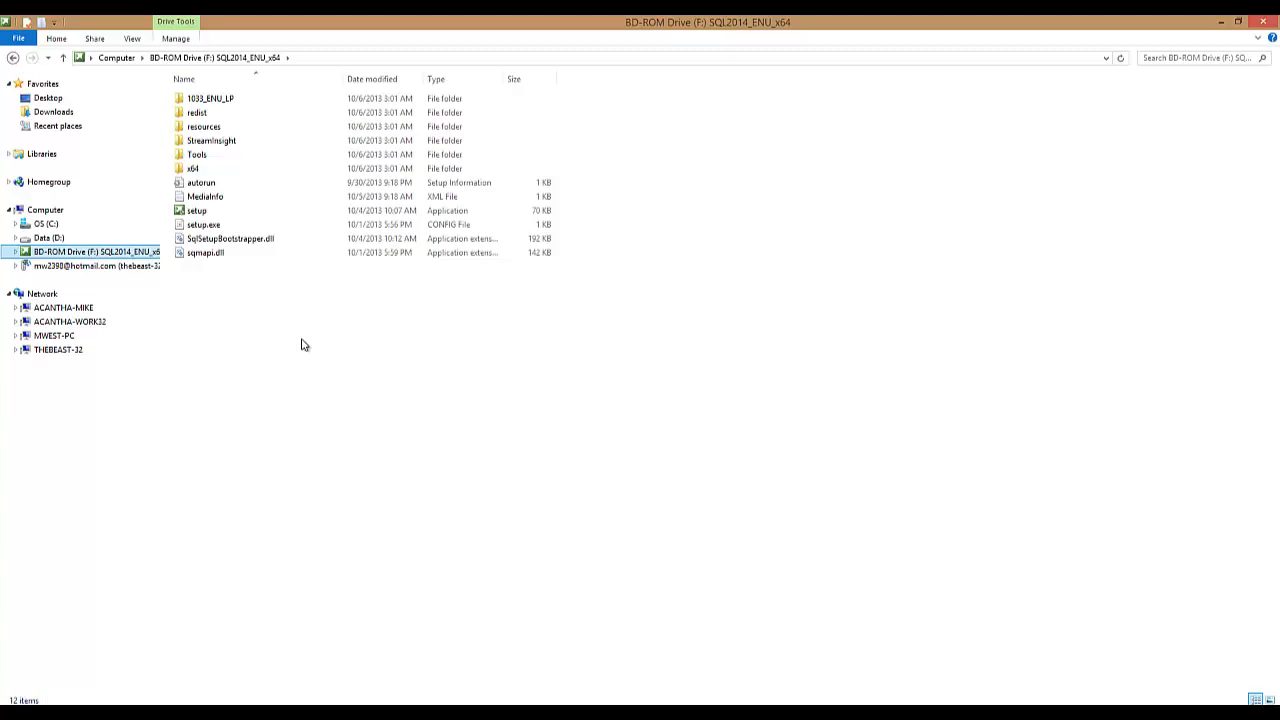
{"action": "mouse_move", "coordinate": [588, 360]}
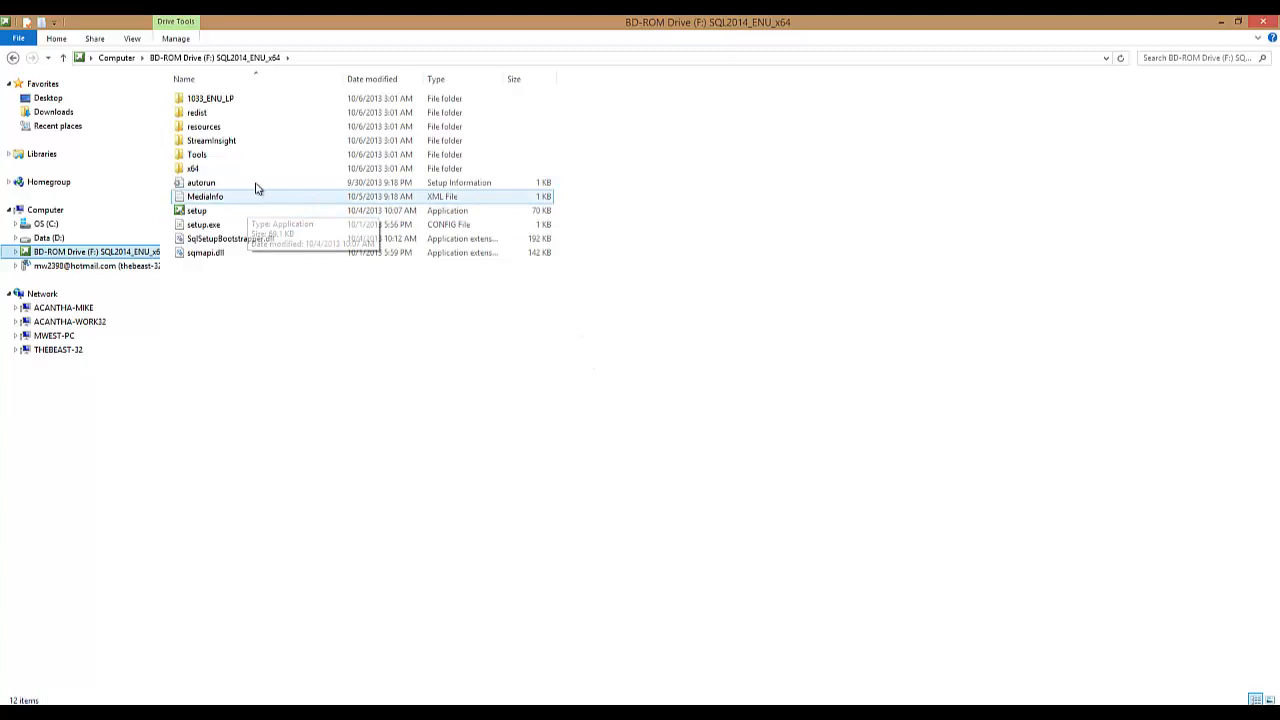
{"action": "left_click", "coordinate": [196, 154]}
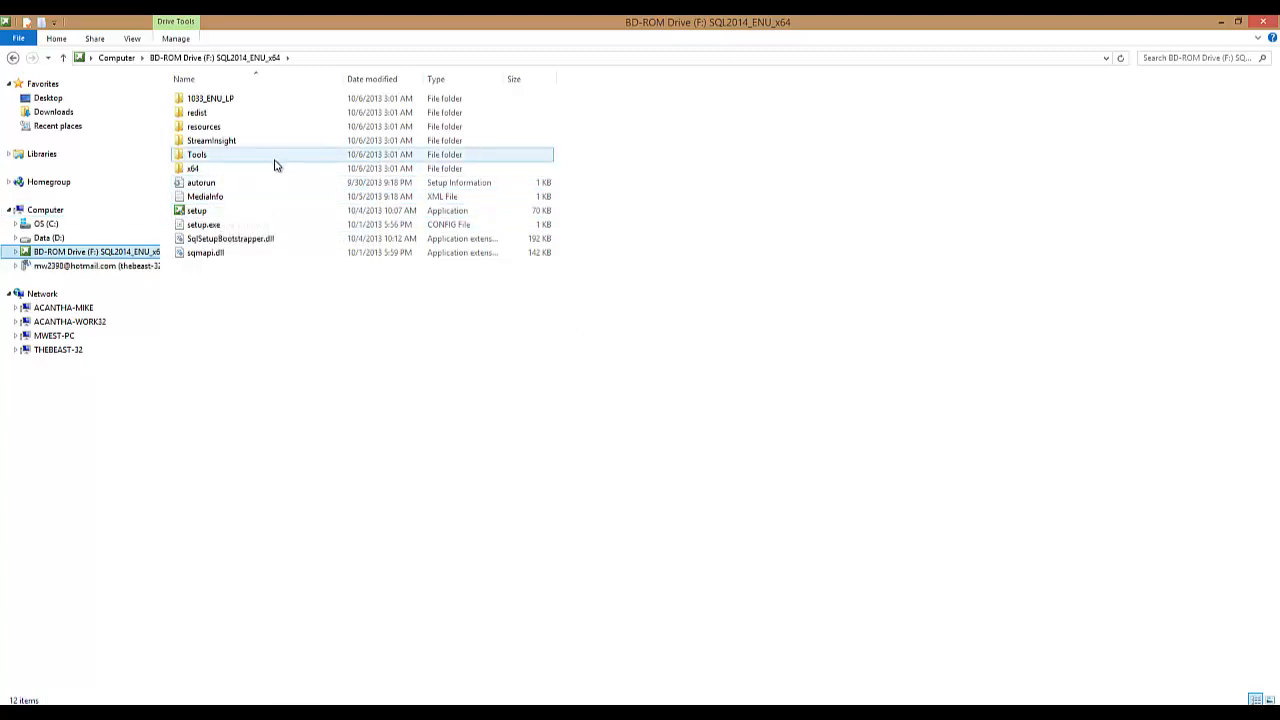
{"action": "left_click", "coordinate": [196, 210]}
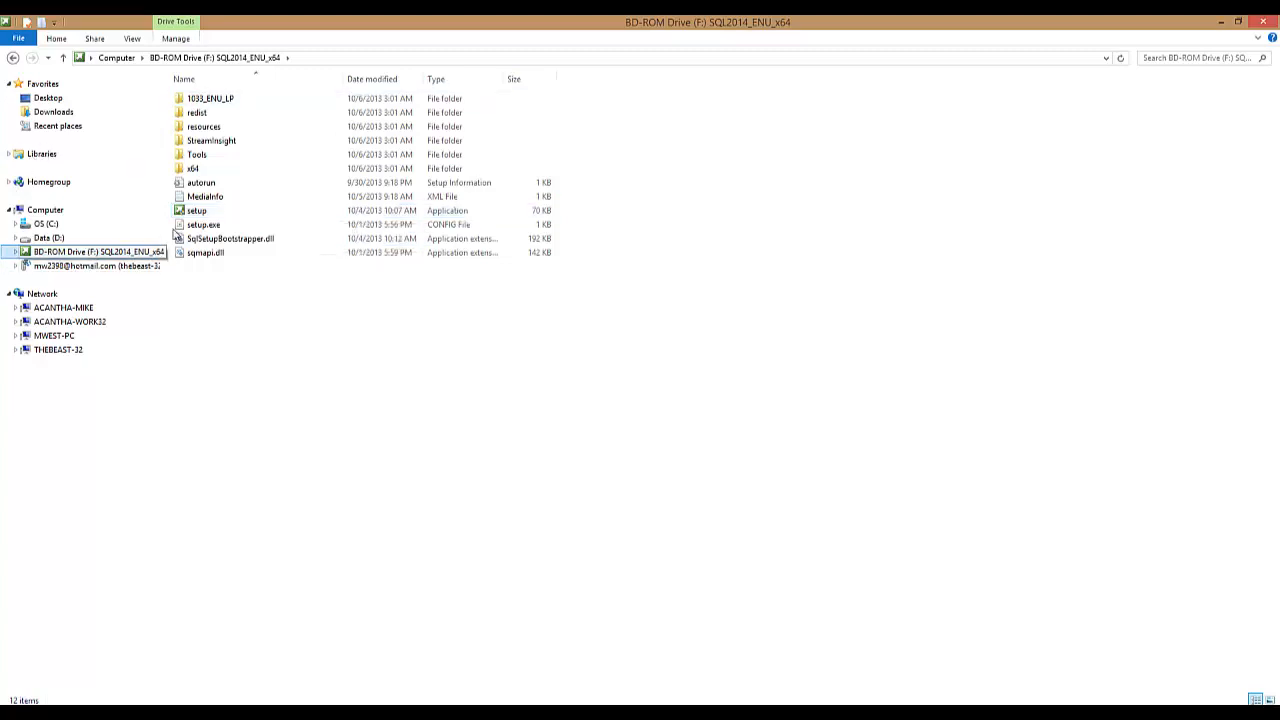
Step: Check the setup file's Details show product version 12.0.1524, then cancel the Properties window
{"action": "right_click", "coordinate": [196, 210]}
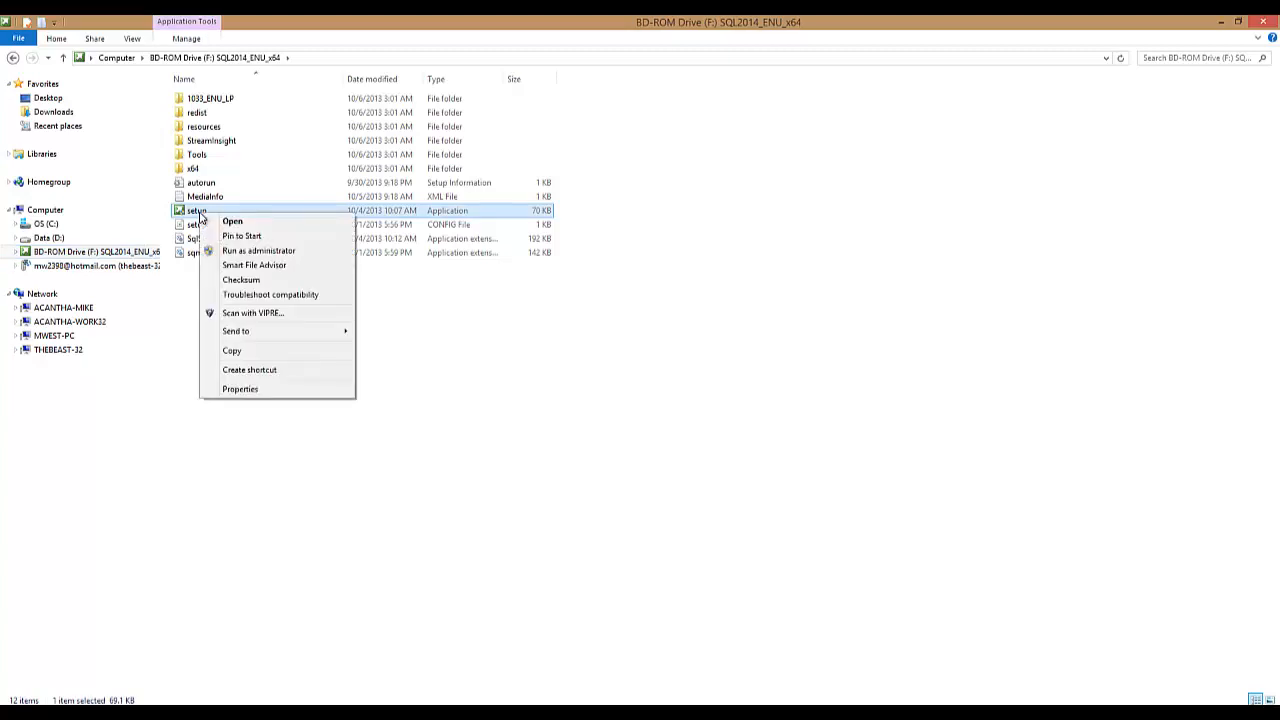
{"action": "left_click", "coordinate": [240, 388]}
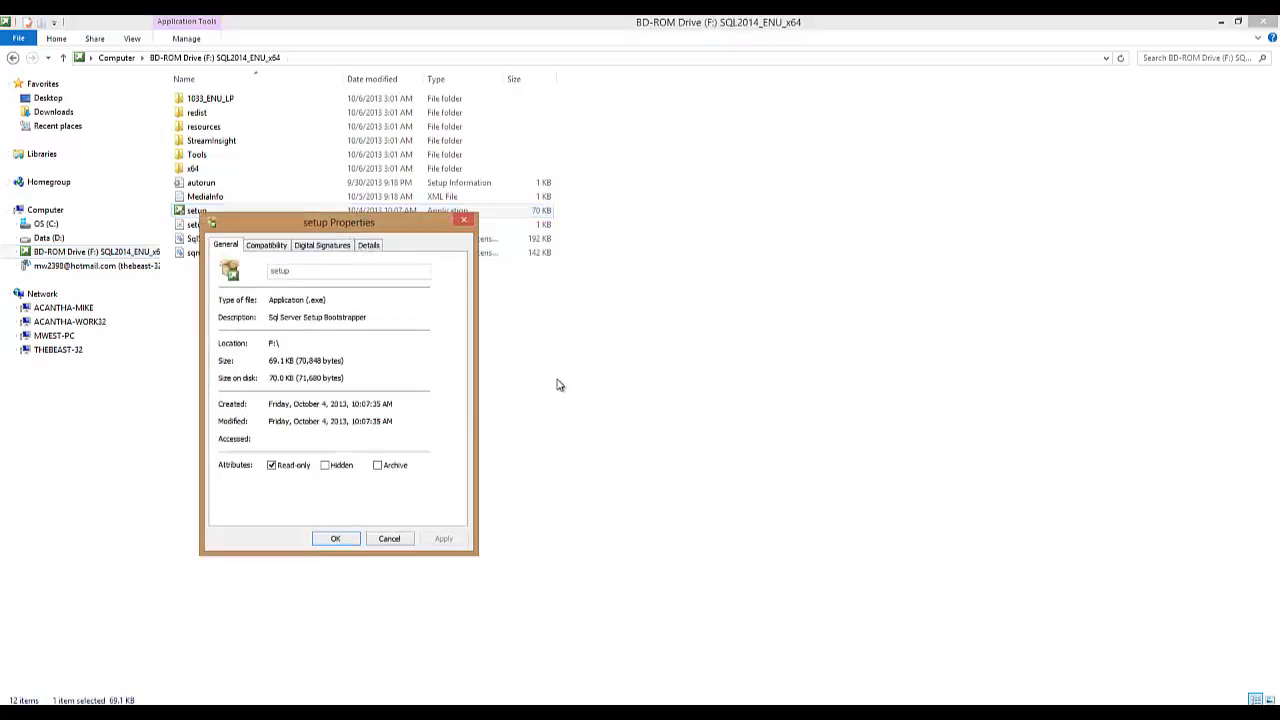
{"action": "left_click_drag", "start_coordinate": [338, 222], "coordinate": [564, 222]}
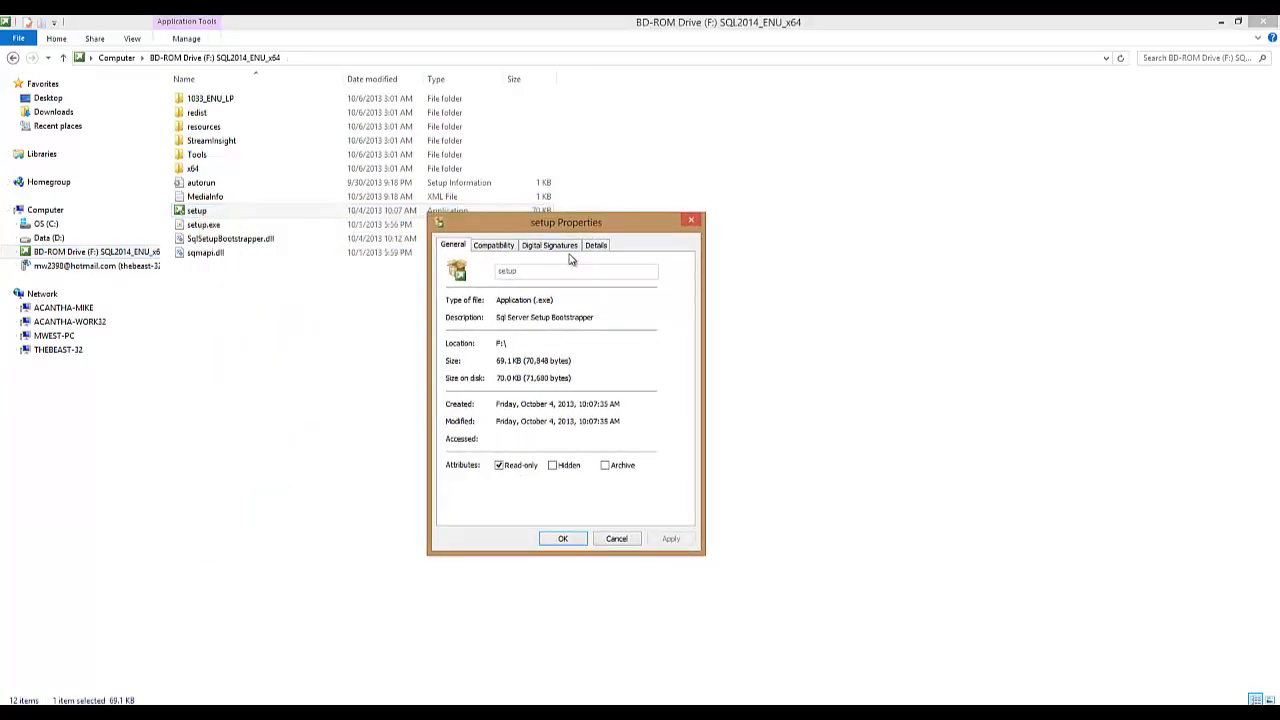
{"action": "left_click", "coordinate": [596, 244]}
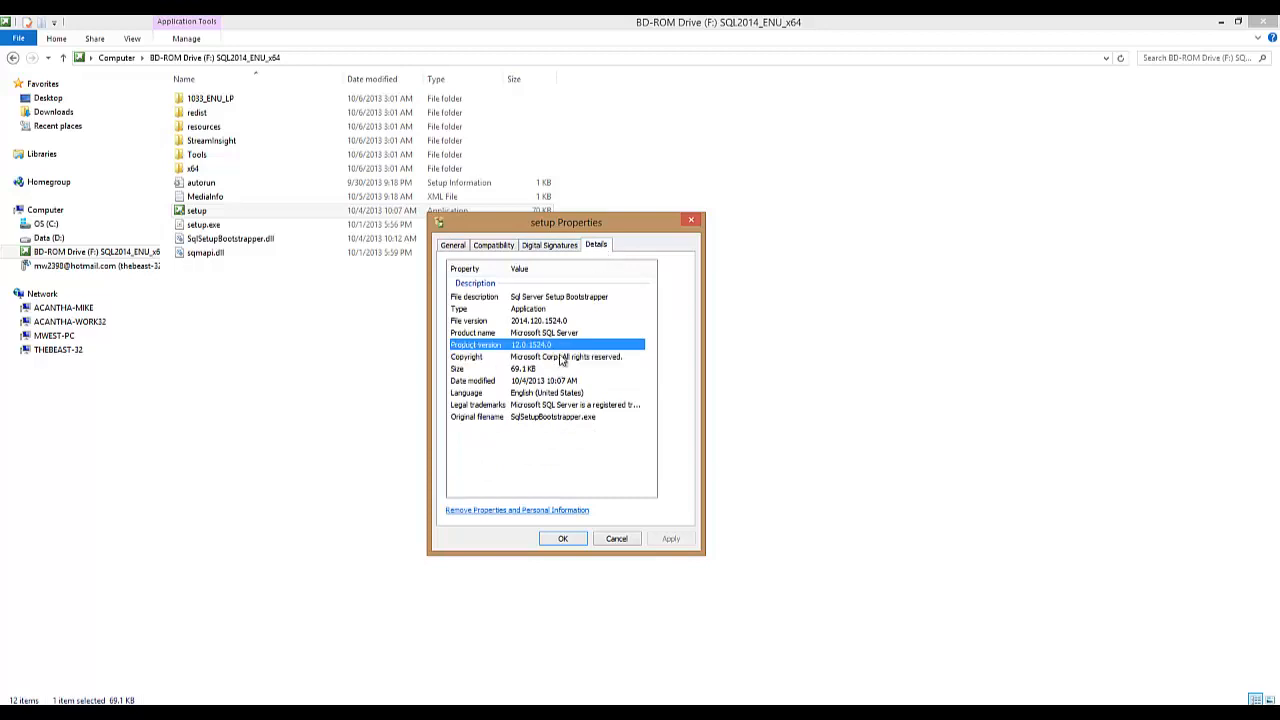
{"action": "mouse_move", "coordinate": [616, 538]}
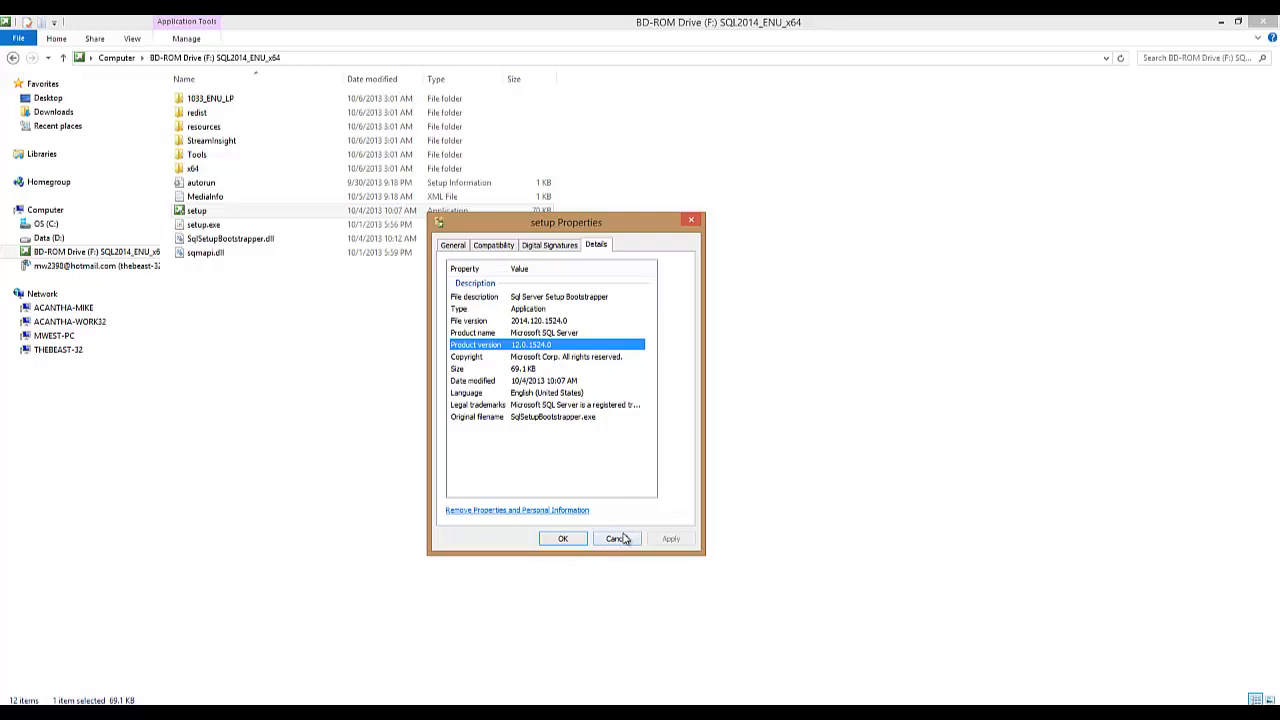
{"action": "left_click", "coordinate": [612, 538]}
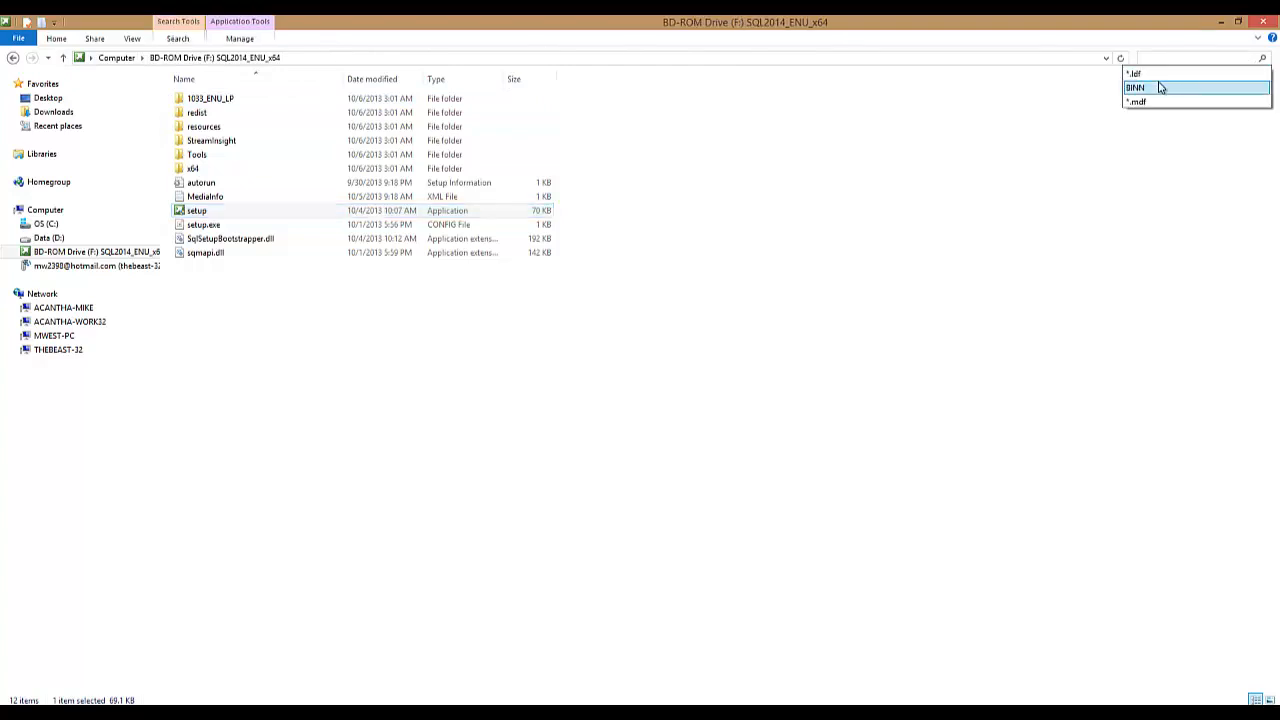
Step: Search the media for *.ldf, go to mssqlsystemresource.ldf's location and copy the file
{"action": "left_click", "coordinate": [1136, 76]}
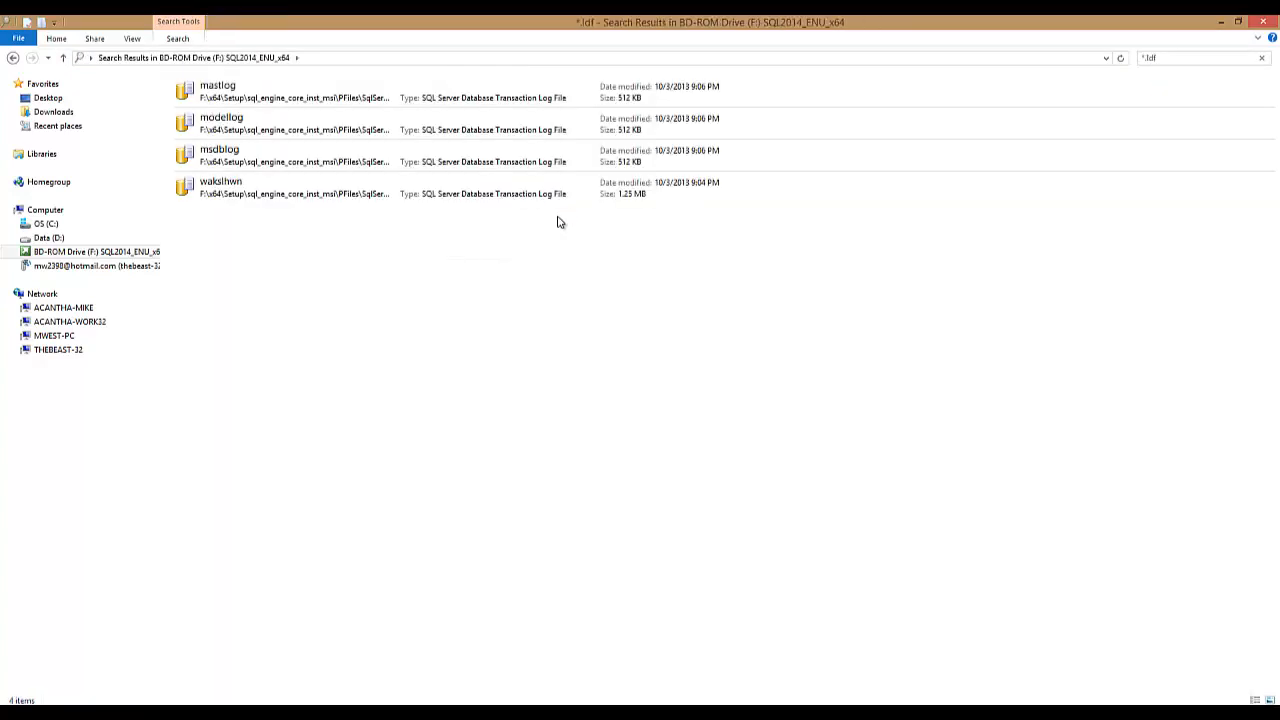
{"action": "mouse_move", "coordinate": [556, 228]}
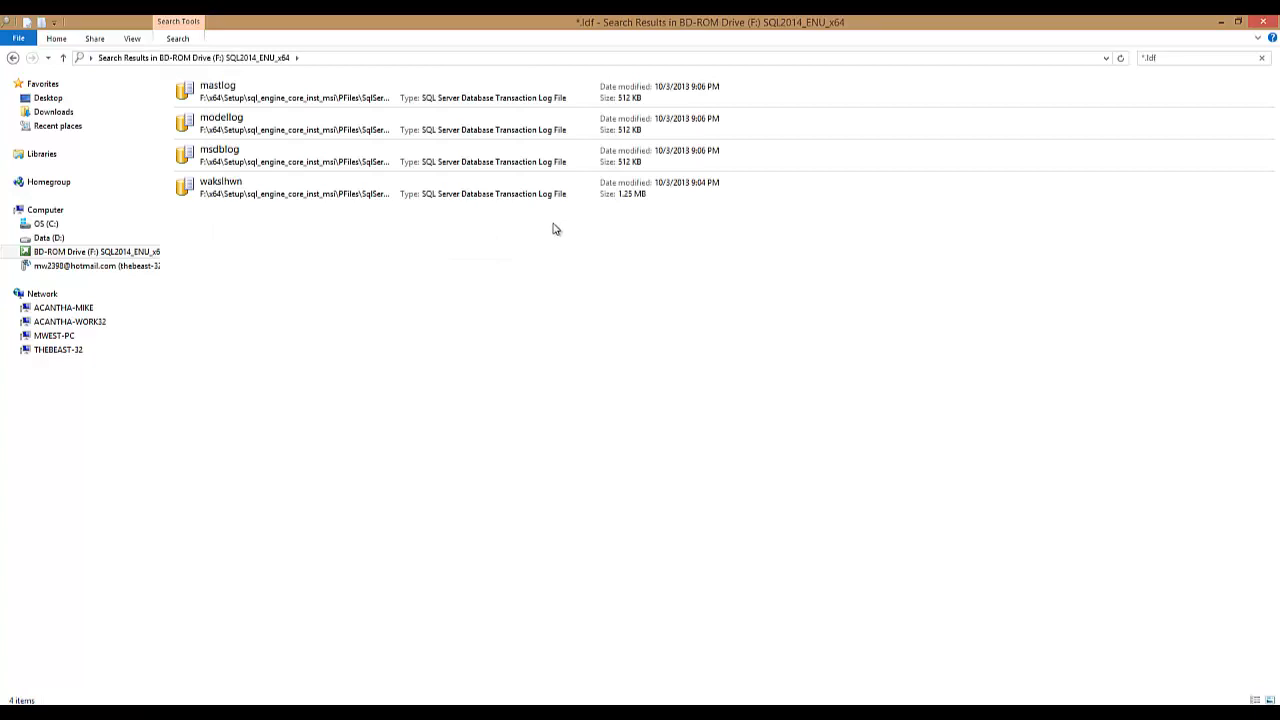
{"action": "mouse_move", "coordinate": [550, 262]}
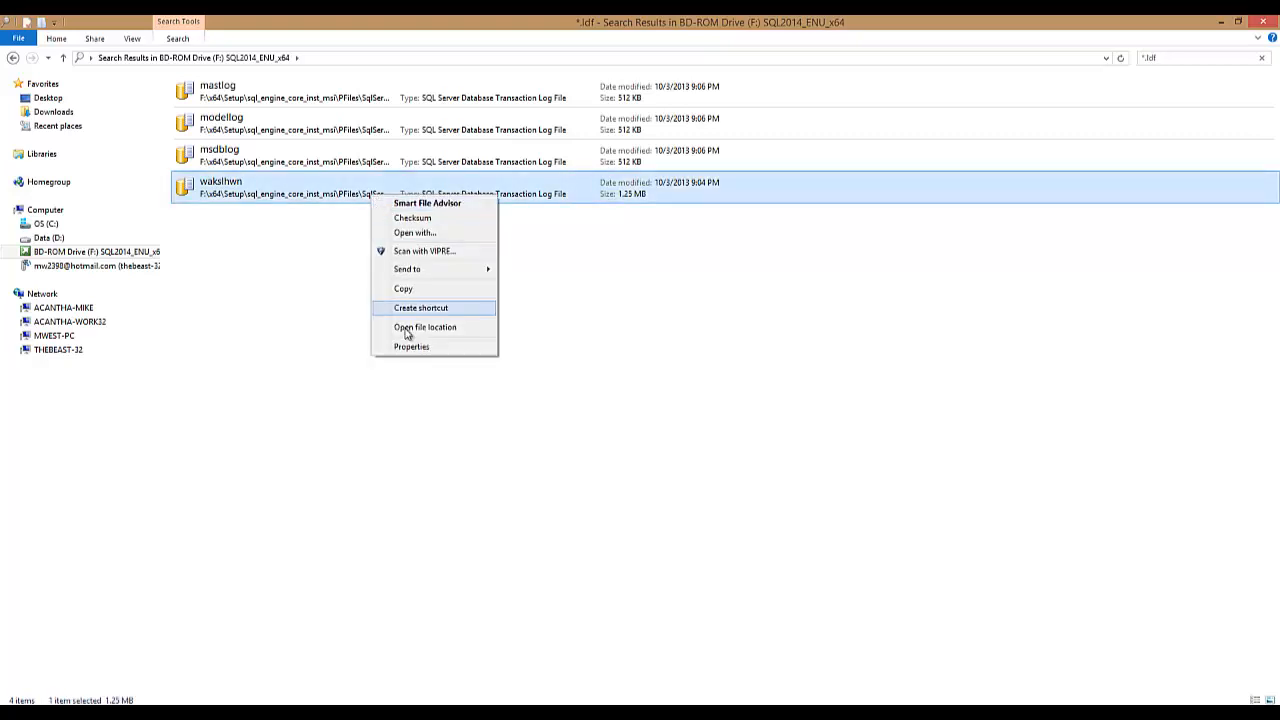
{"action": "left_click", "coordinate": [424, 328]}
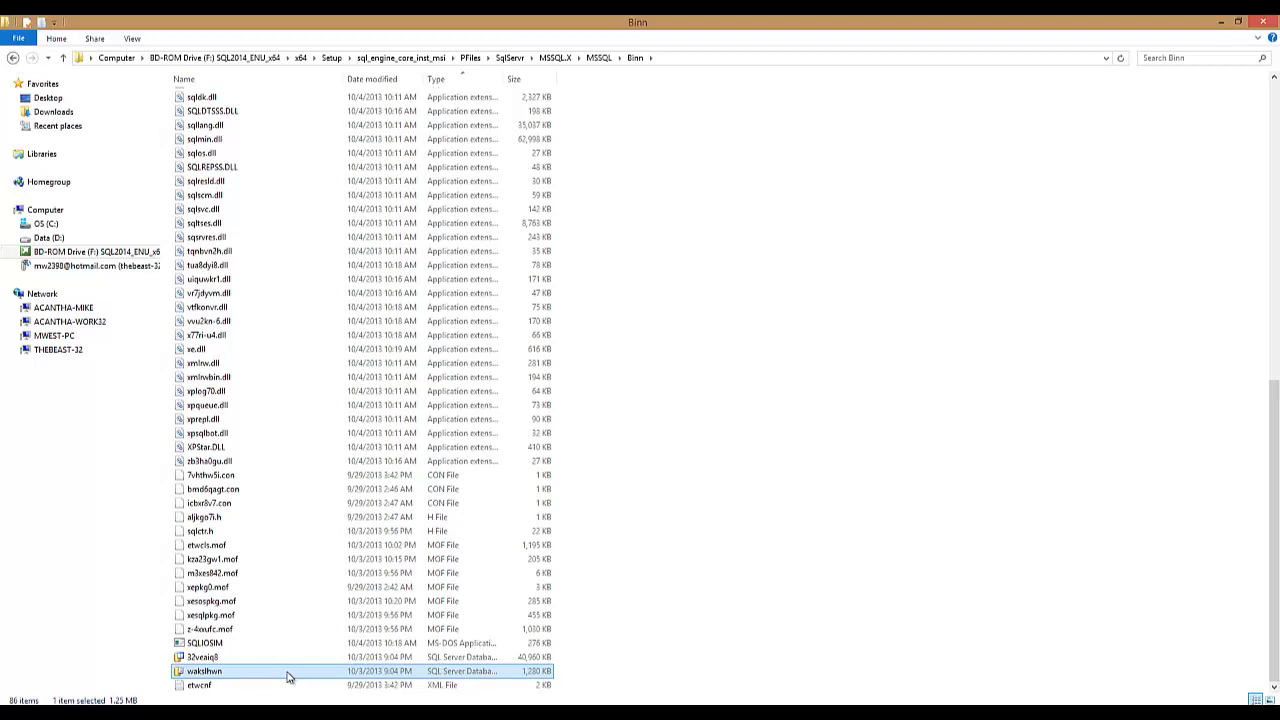
{"action": "right_click", "coordinate": [202, 678]}
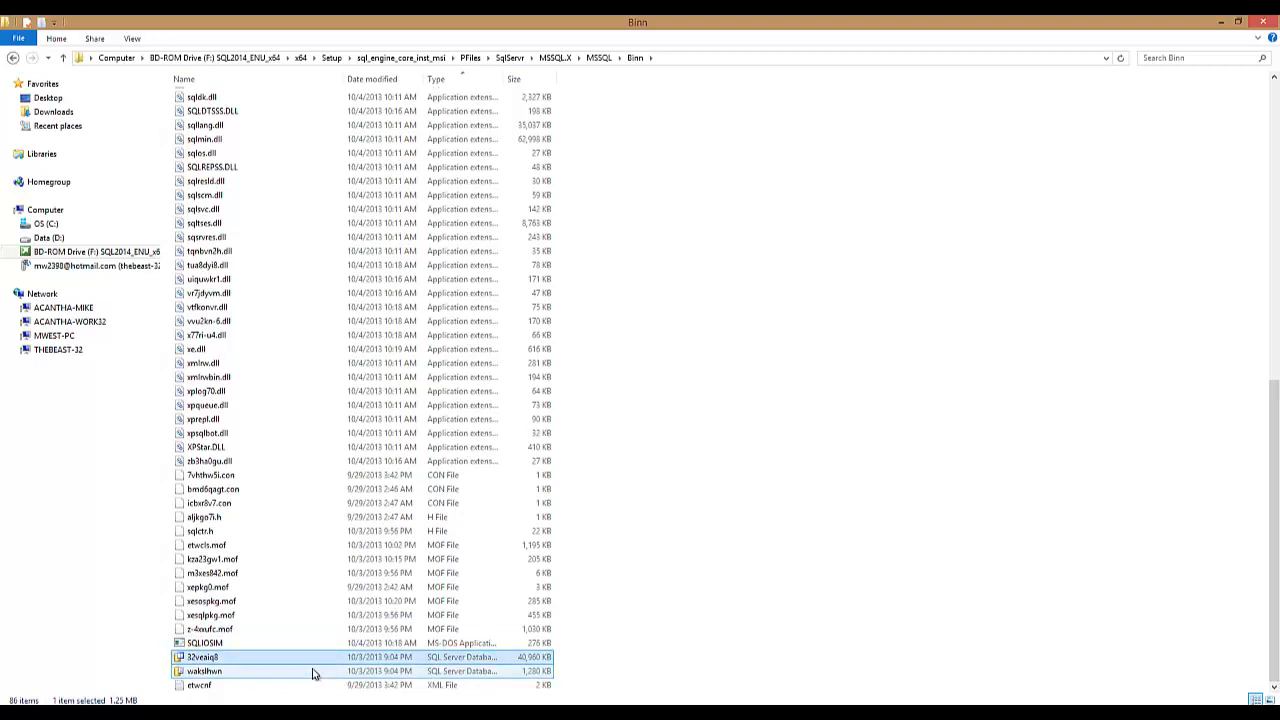
{"action": "left_click", "coordinate": [204, 672]}
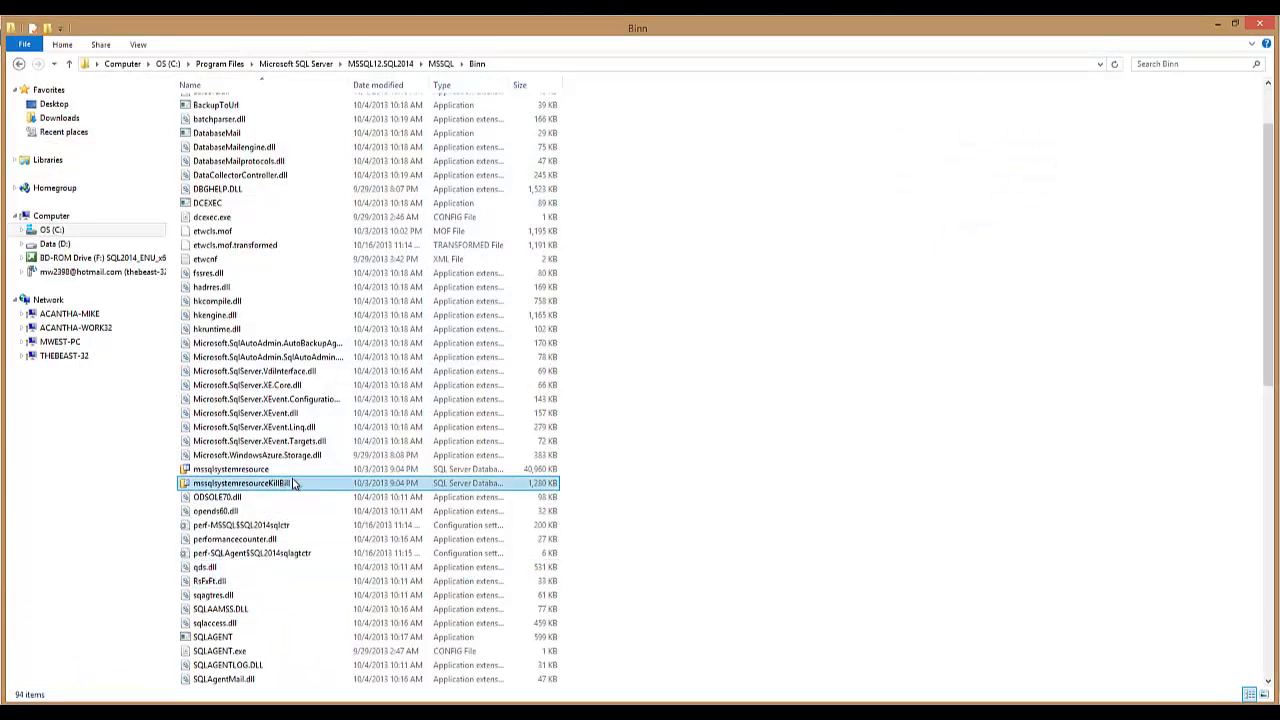
Step: Paste the copied mssqlsystemresource log file into the instance's Binn folder and rename it
{"action": "right_click", "coordinate": [264, 398]}
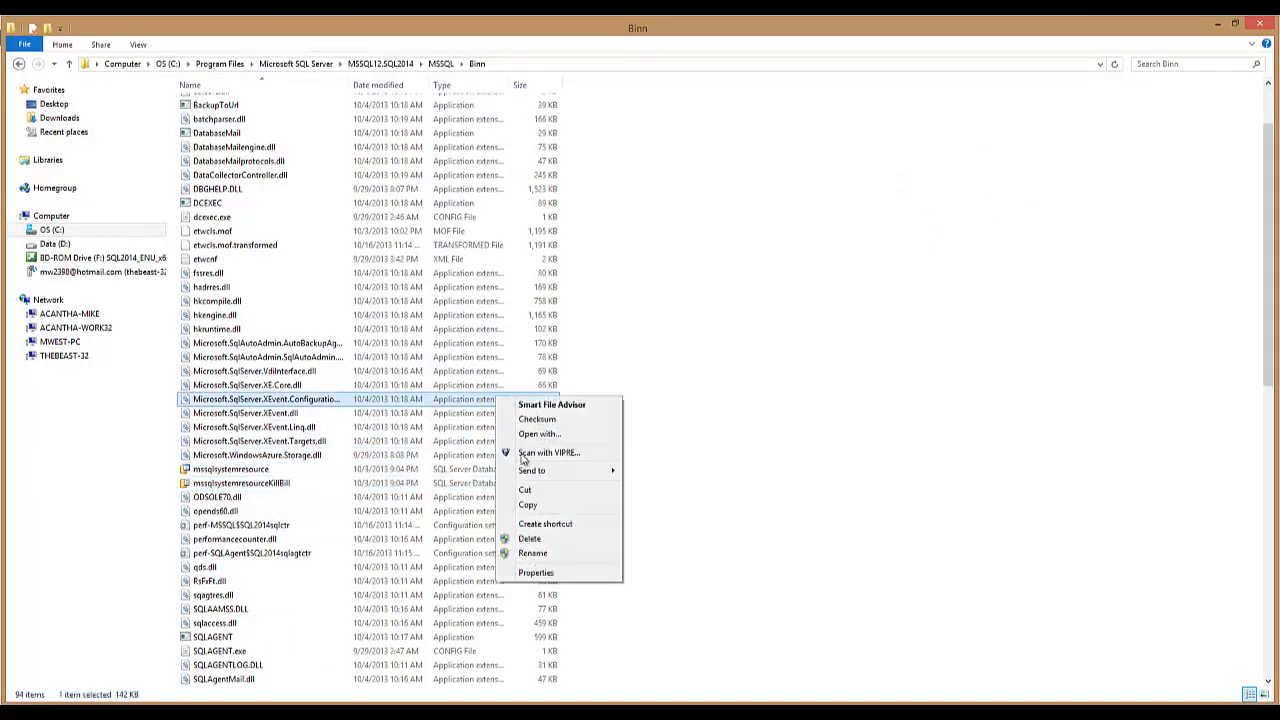
{"action": "mouse_move", "coordinate": [336, 508]}
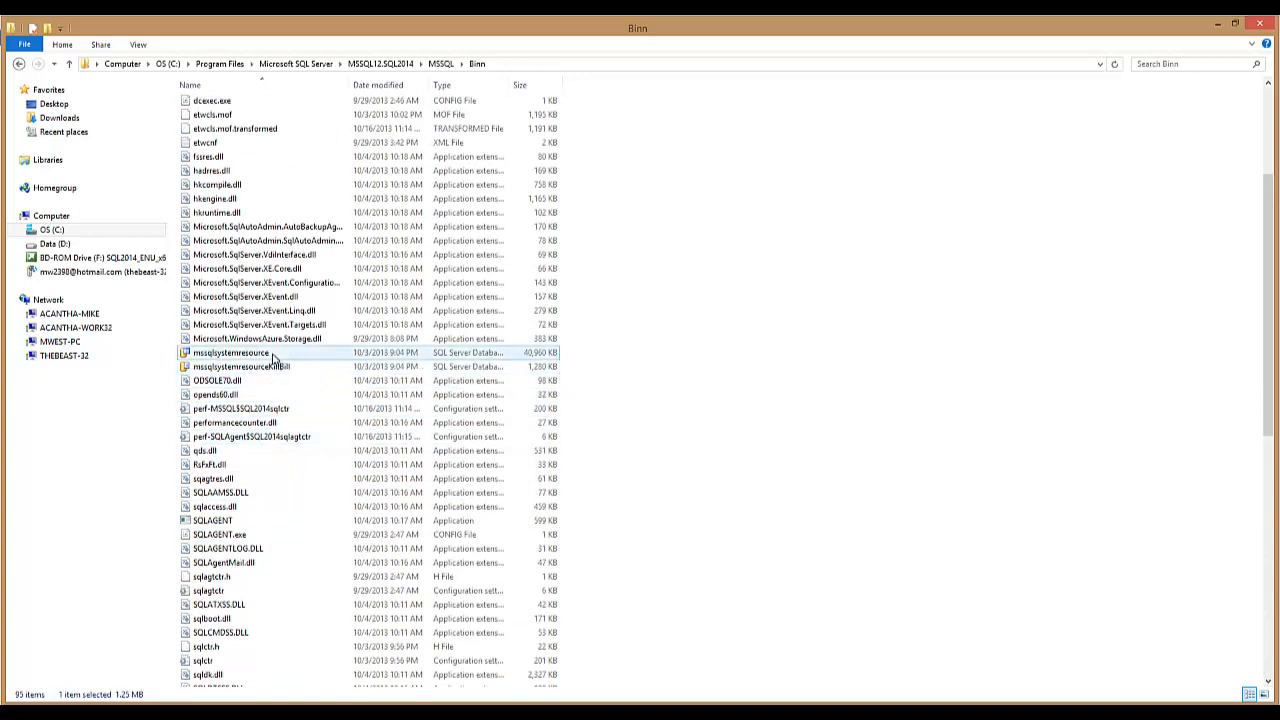
{"action": "right_click", "coordinate": [240, 368]}
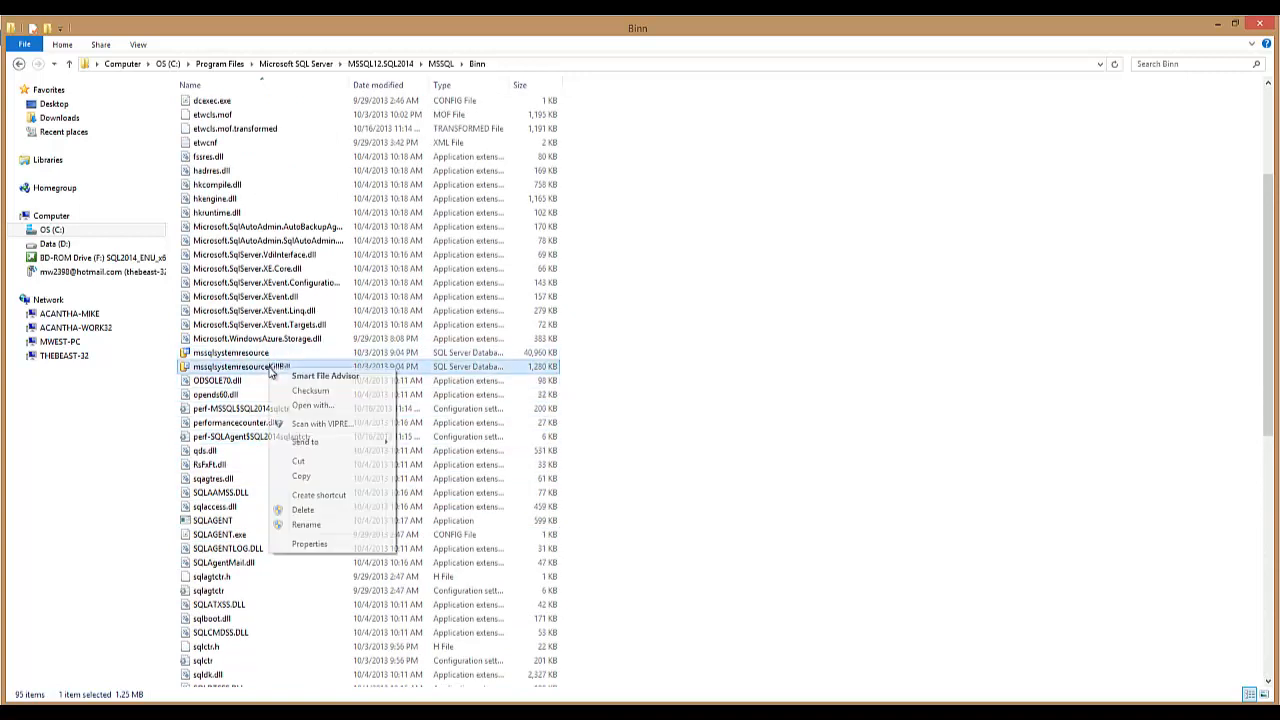
{"action": "left_click", "coordinate": [308, 524]}
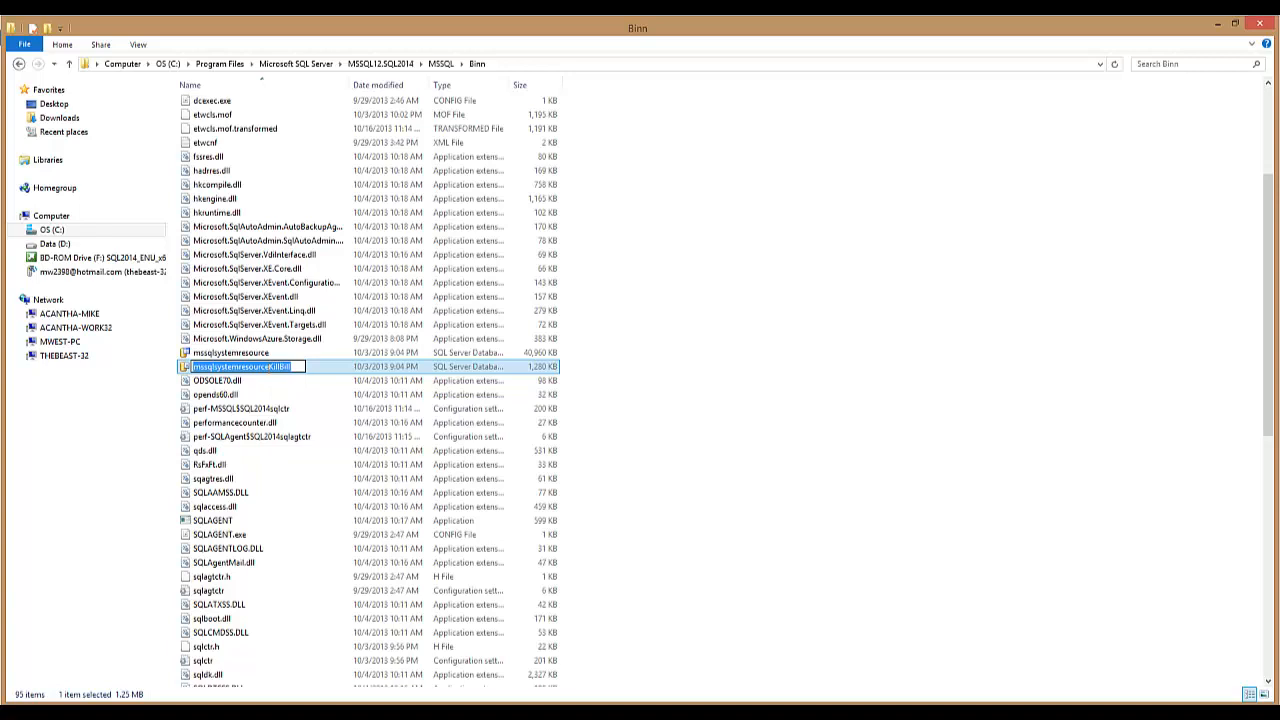
{"action": "right_click", "coordinate": [240, 366]}
{"action": "type", "text": "wakslhwn"}
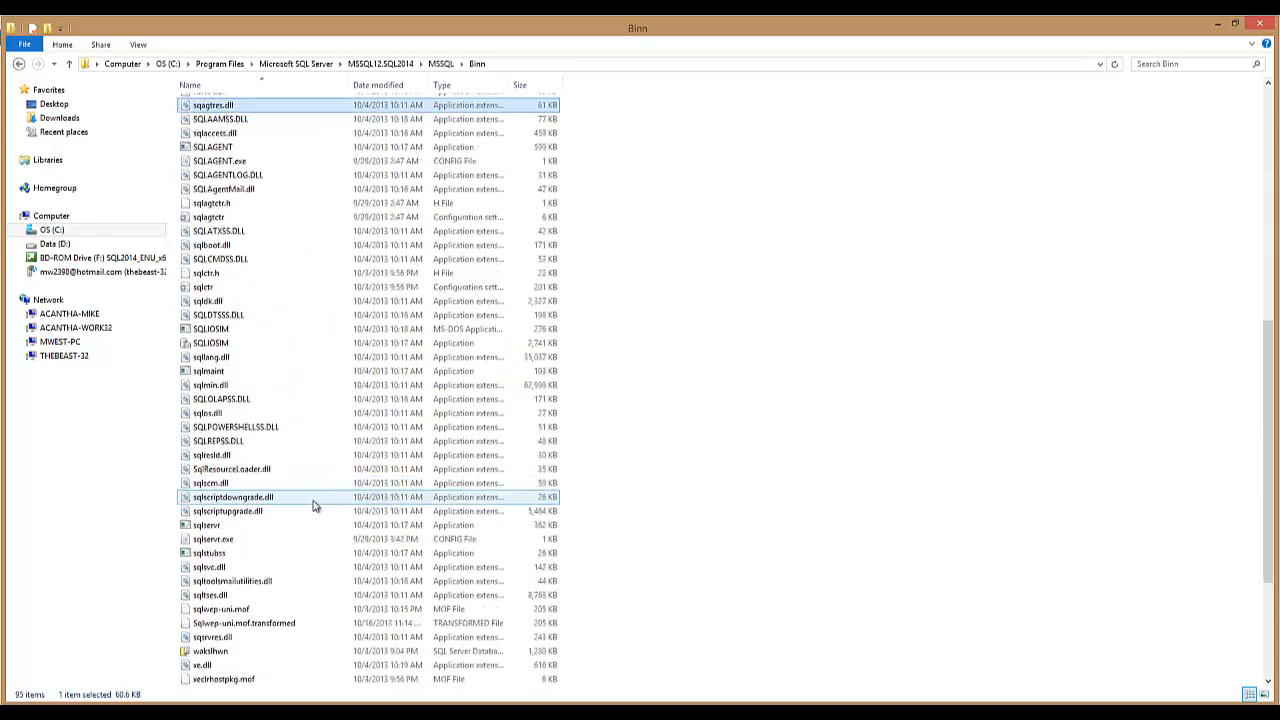
{"action": "scroll", "scroll_direction": "down", "scroll_amount": 3}
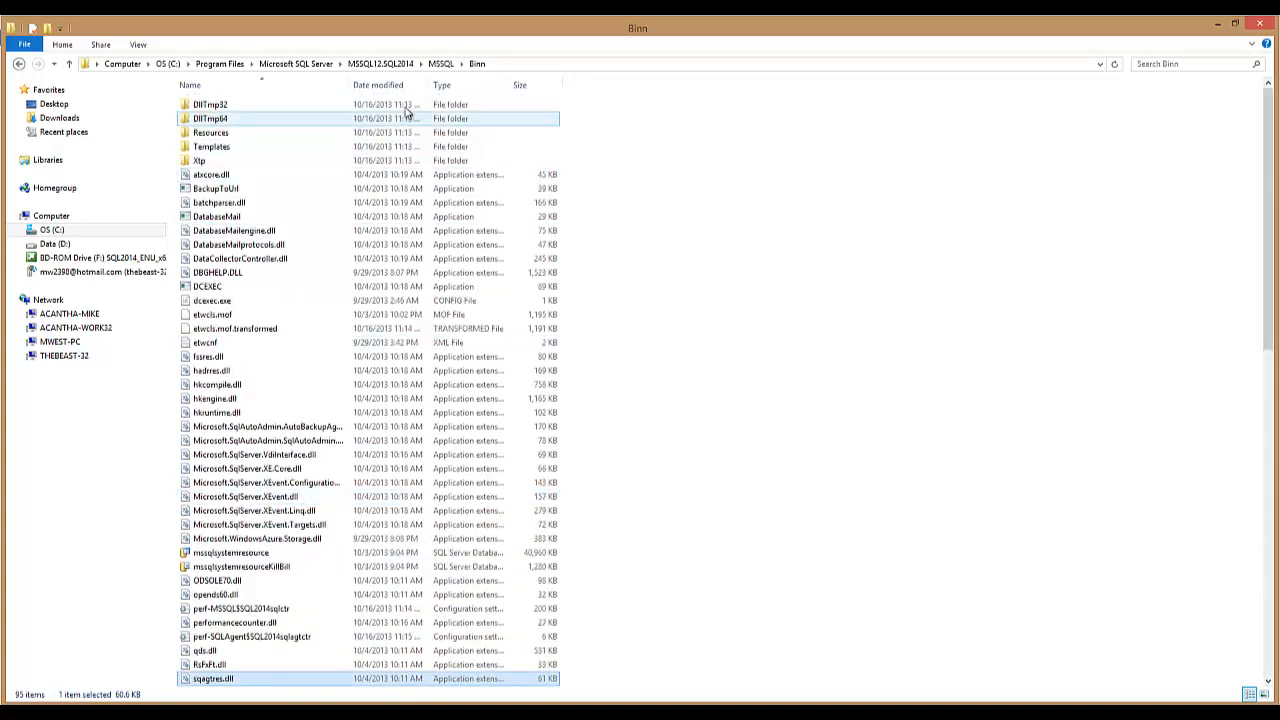
Step: Sort Binn by type and check both mssqlsystemresource data and log files sit together
{"action": "left_click", "coordinate": [438, 84]}
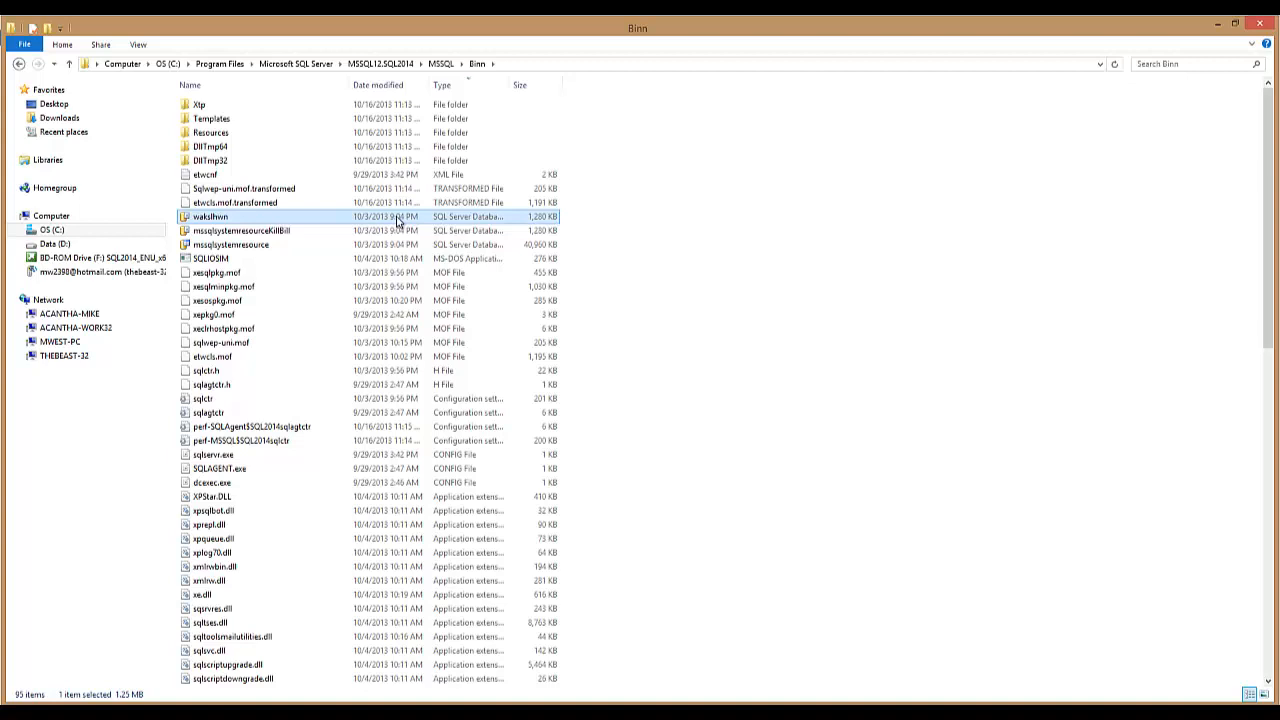
{"action": "right_click", "coordinate": [210, 216]}
{"action": "type", "text": "mssqlsystemresource"}
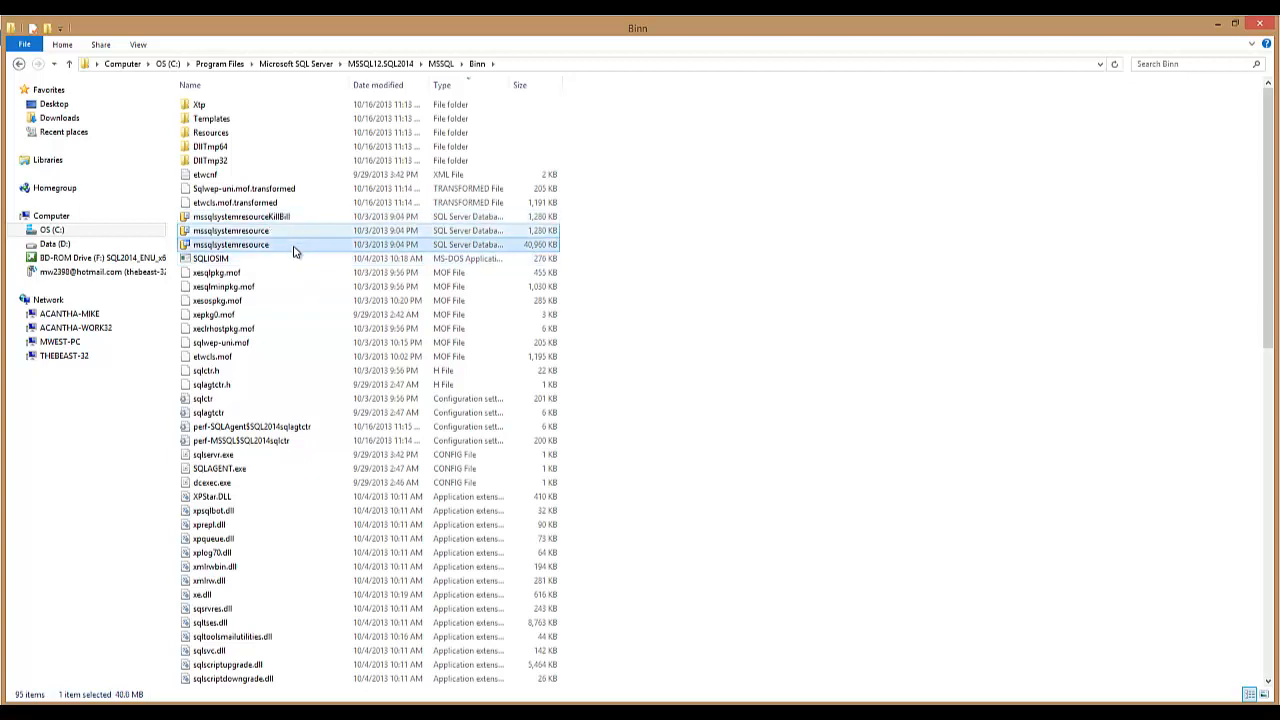
{"action": "left_click", "coordinate": [234, 216]}
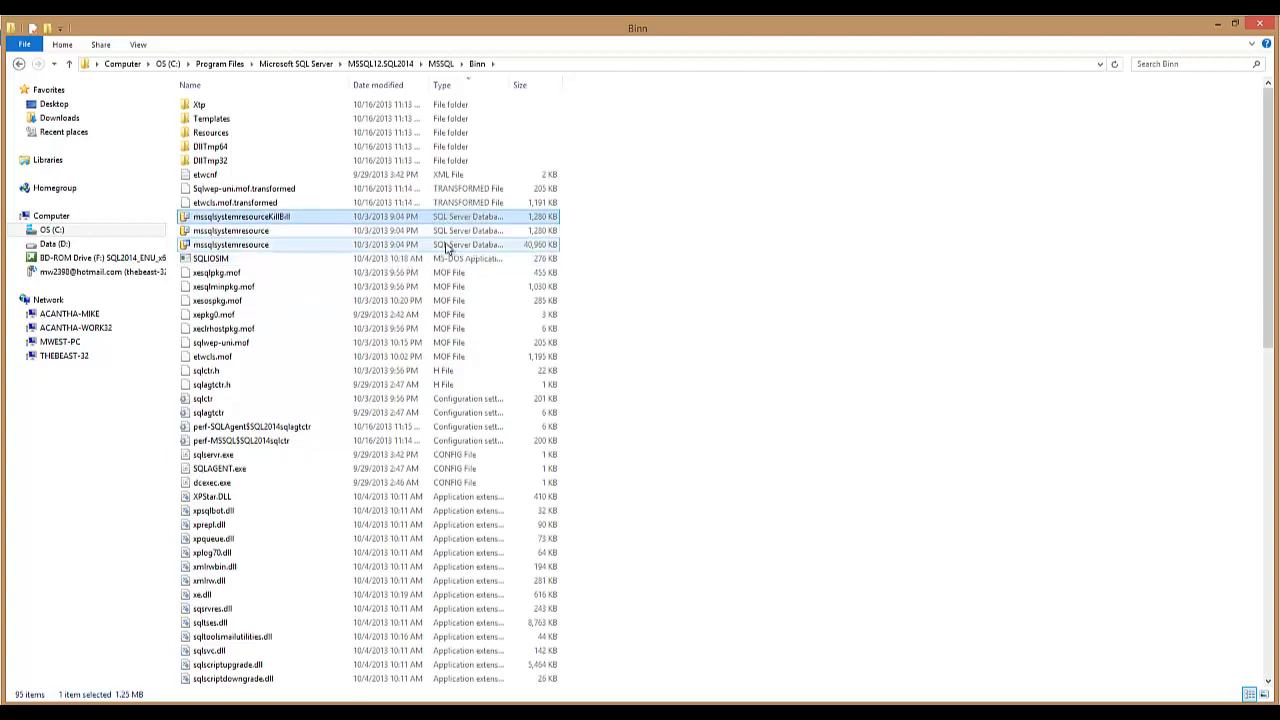
{"action": "left_click", "coordinate": [232, 244]}
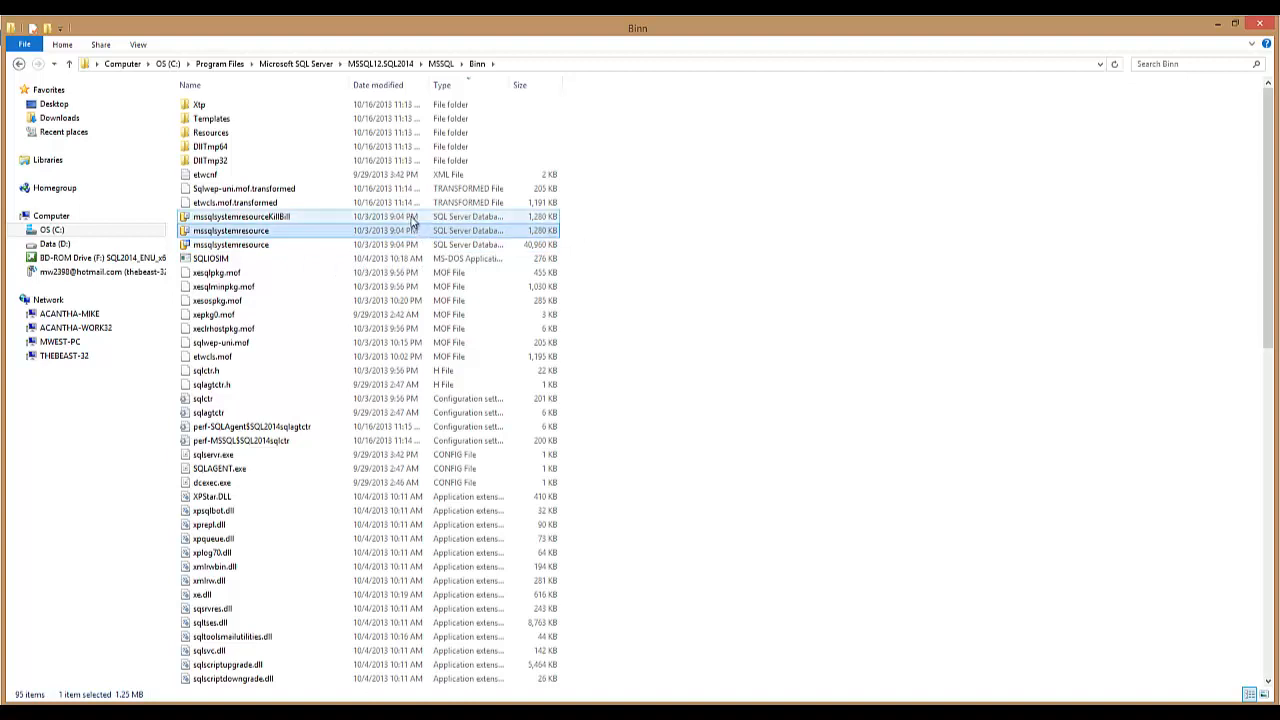
{"action": "left_click", "coordinate": [230, 232]}
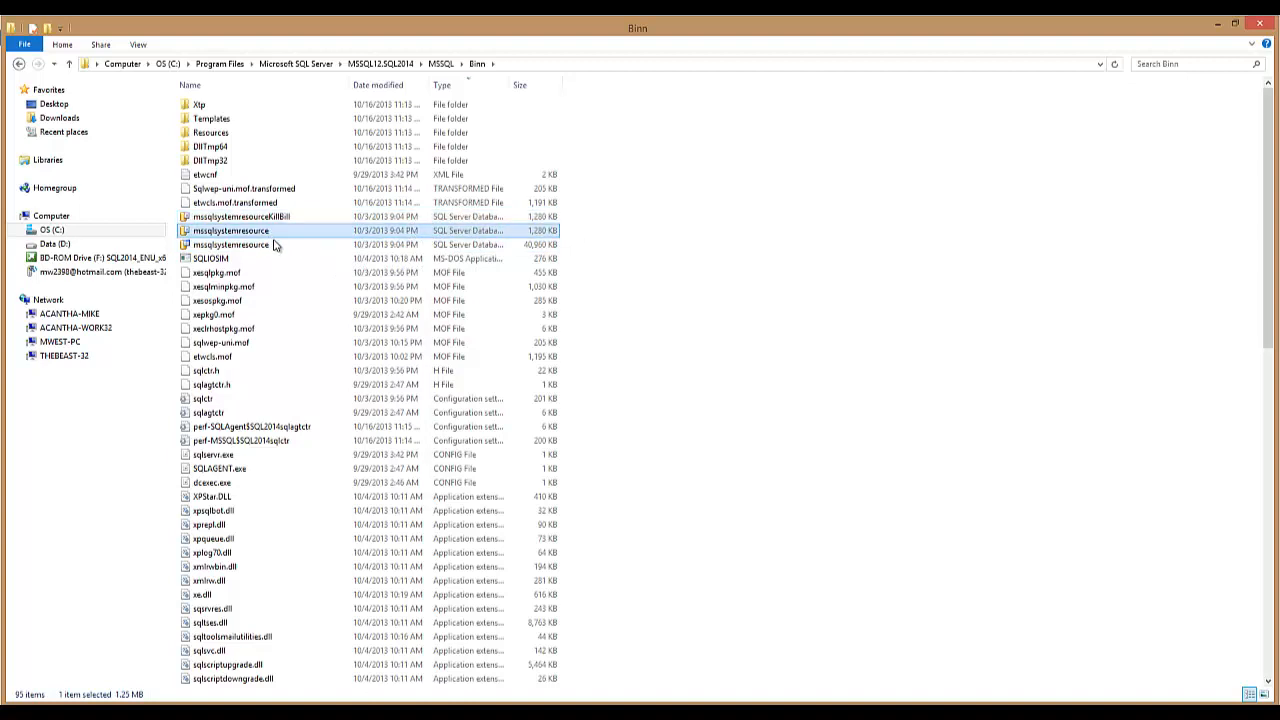
{"action": "left_click", "coordinate": [240, 216]}
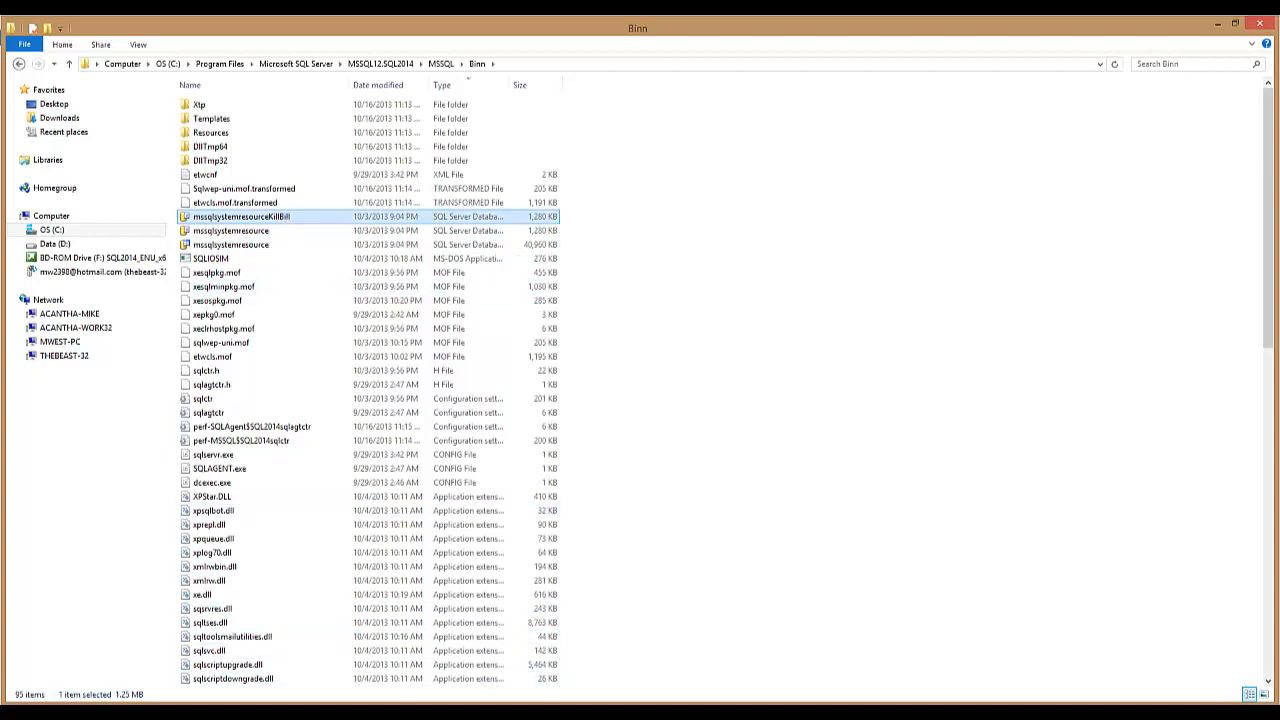
{"action": "mouse_move", "coordinate": [320, 216]}
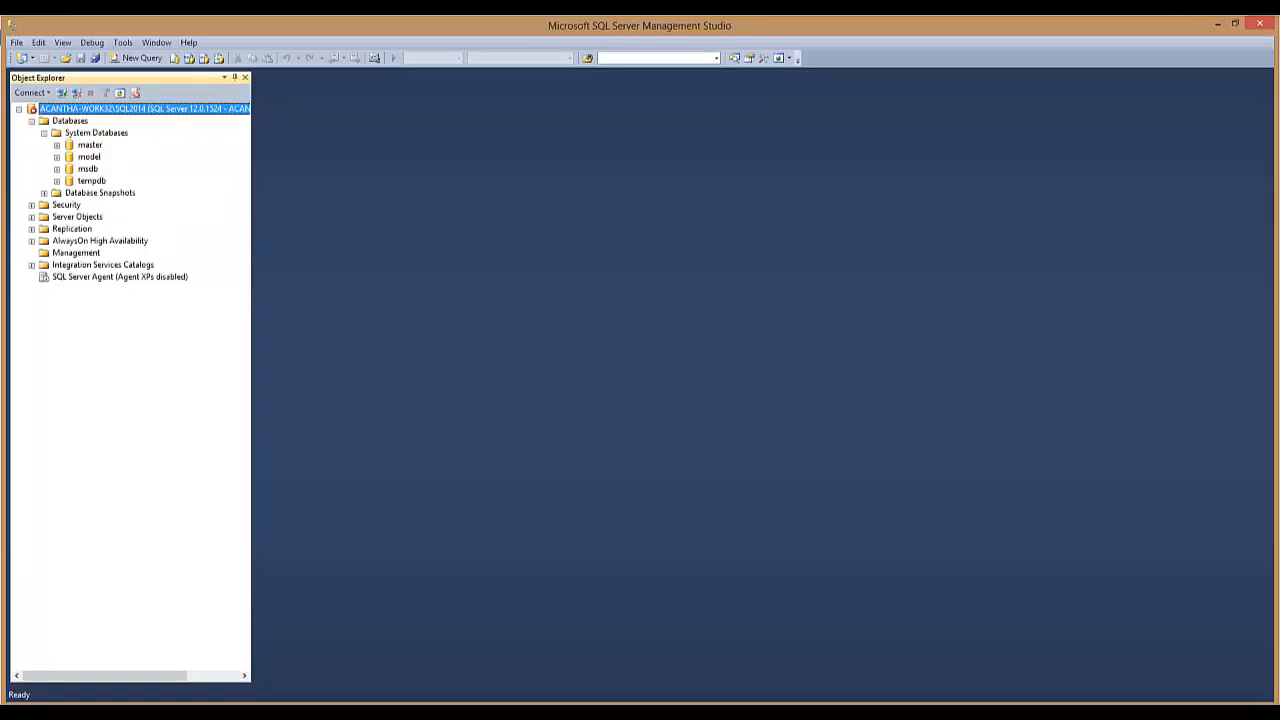
Step: Start the stopped SQL Server instance from Object Explorer and confirm it comes up cleanly
{"action": "right_click", "coordinate": [130, 108]}
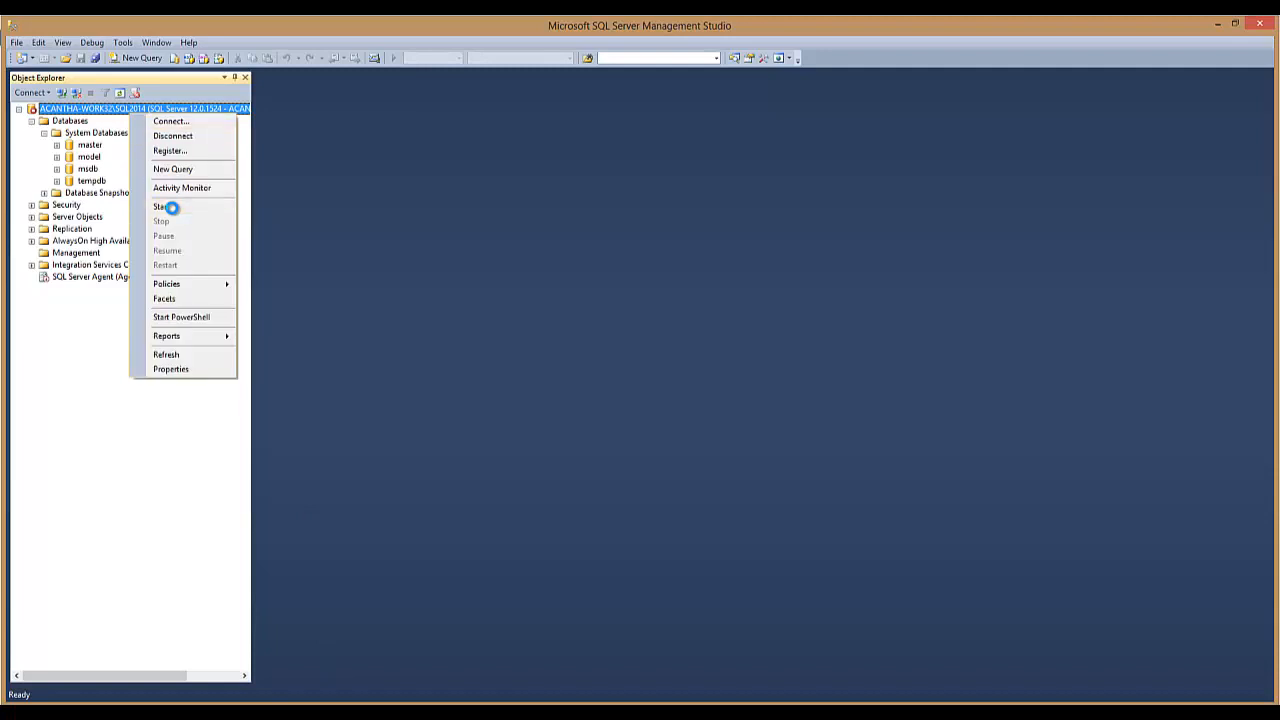
{"action": "left_click", "coordinate": [162, 206]}
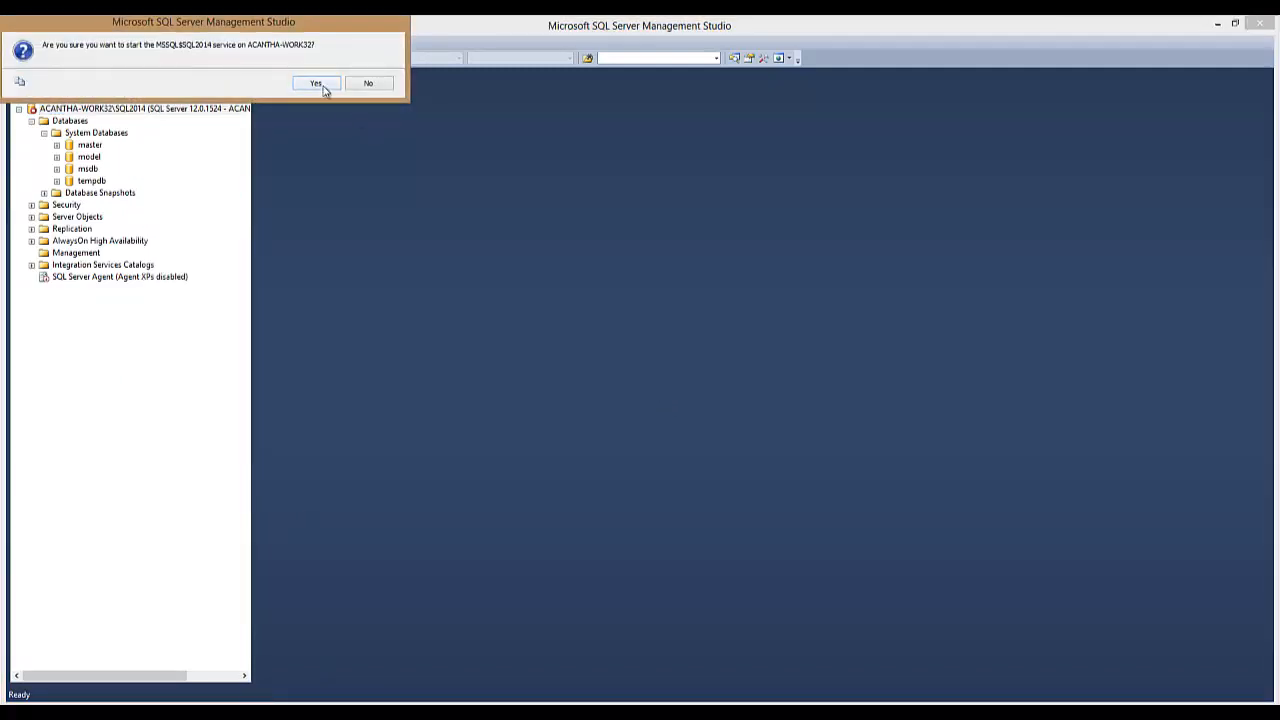
{"action": "left_click", "coordinate": [322, 82]}
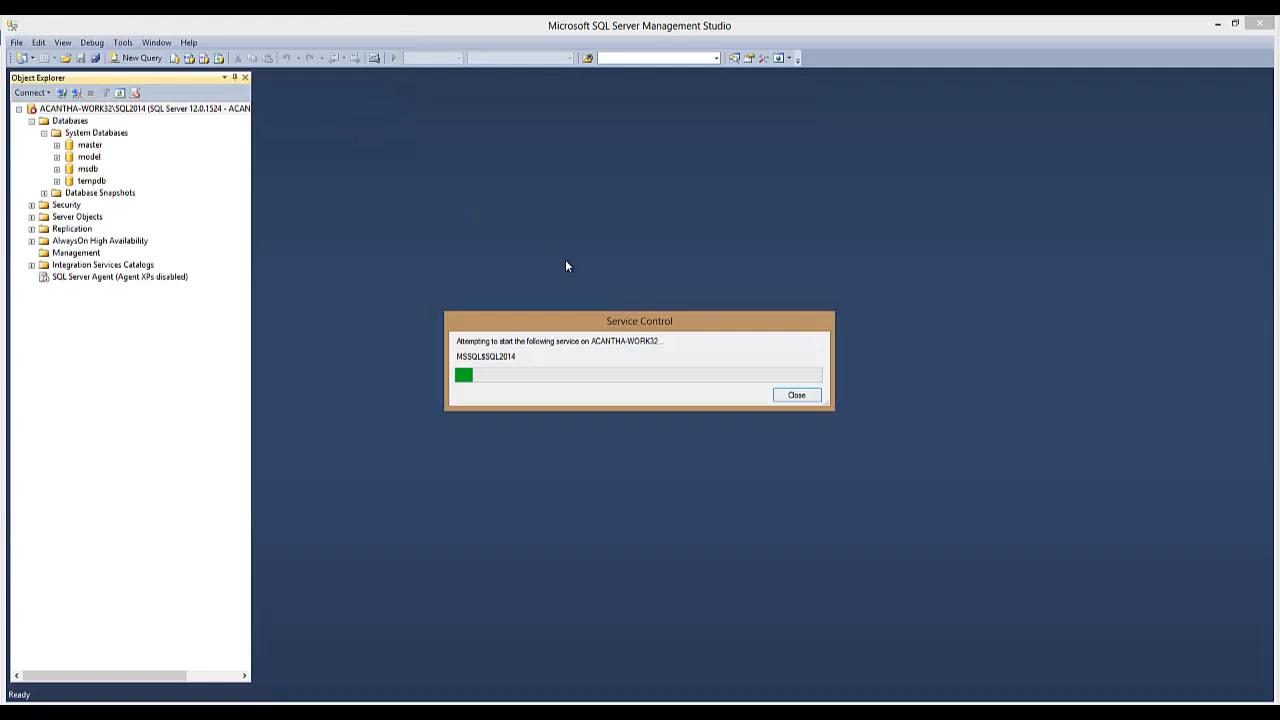
{"action": "left_click", "coordinate": [796, 396]}
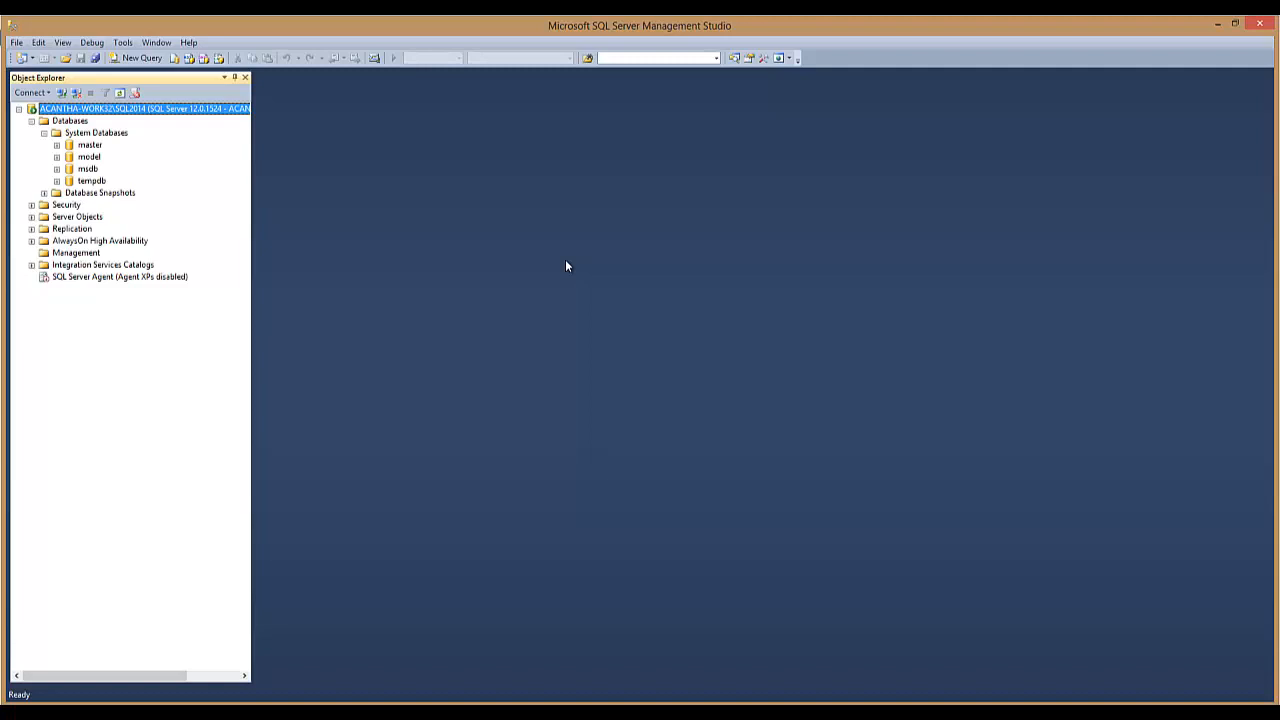
{"action": "mouse_move", "coordinate": [540, 308]}
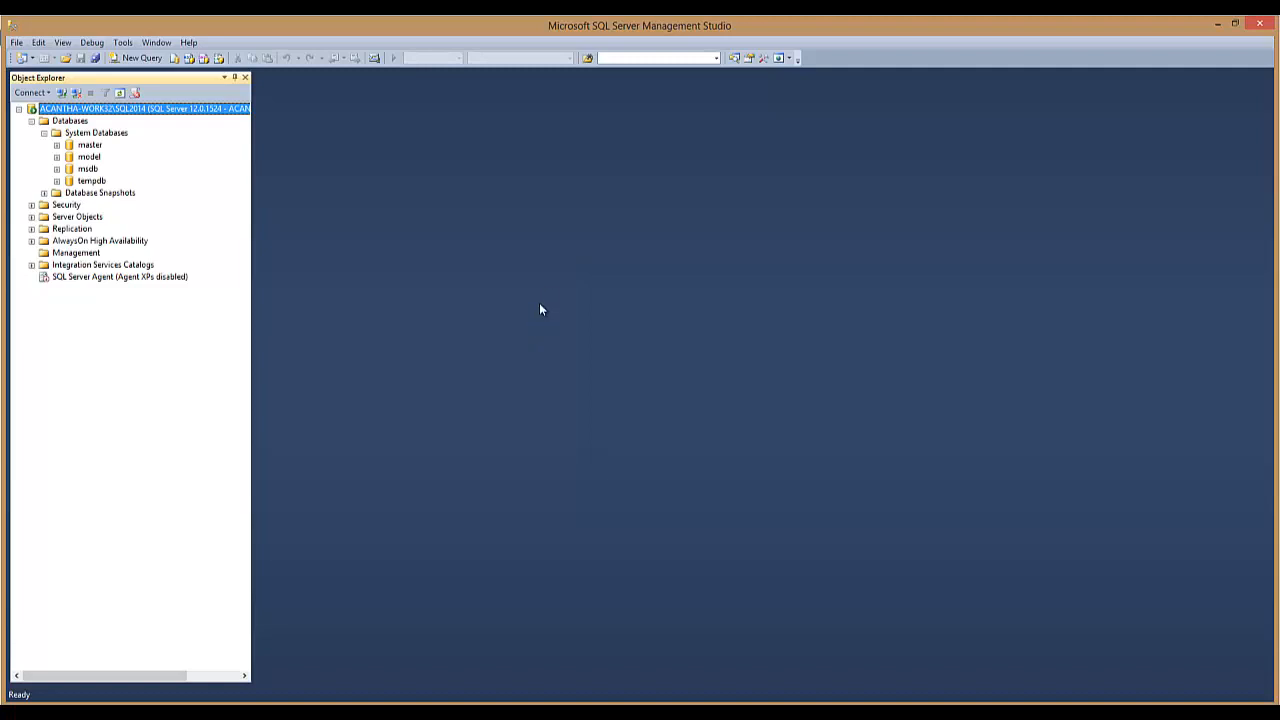